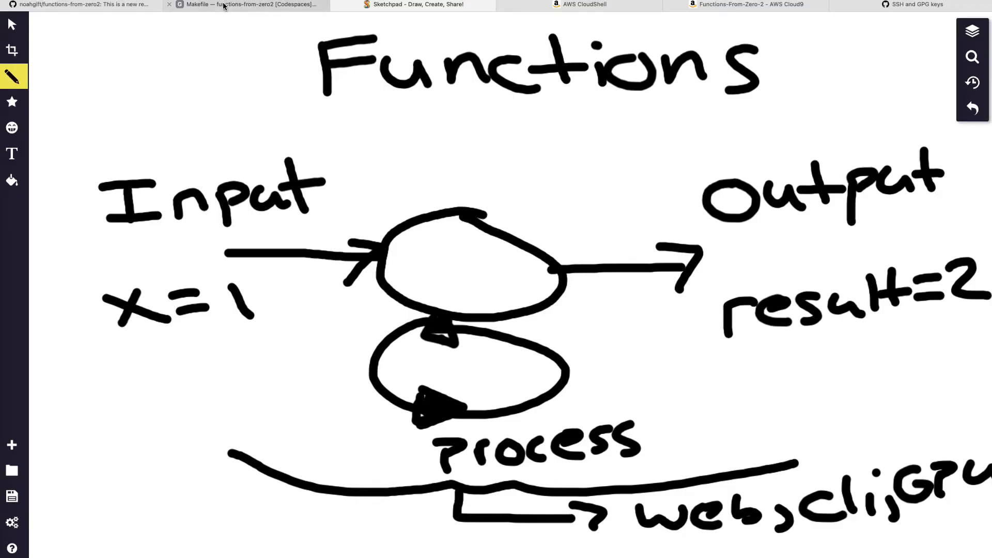
In the codespace, type the header def fruit_generator(fruits): in hello.py.
click(247, 5)
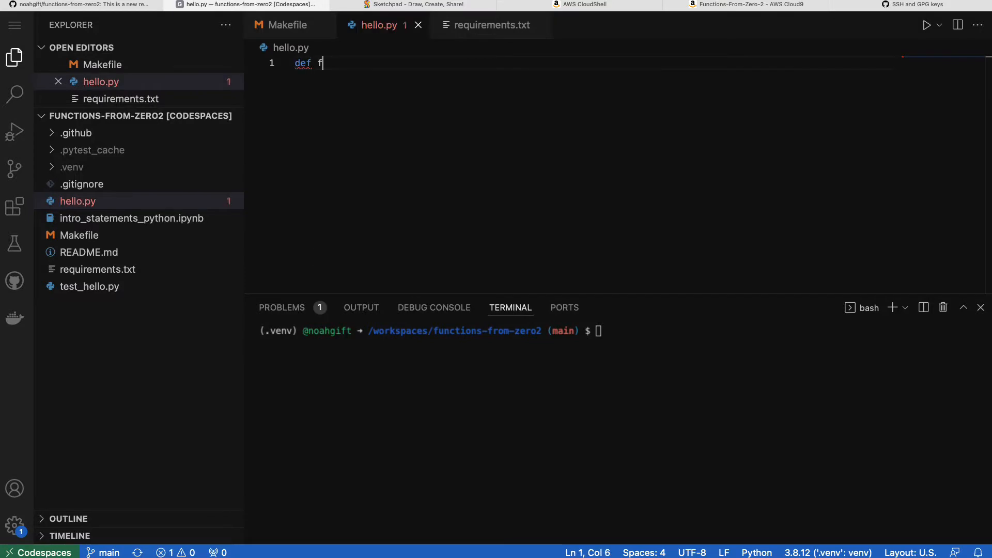
text(ruit)
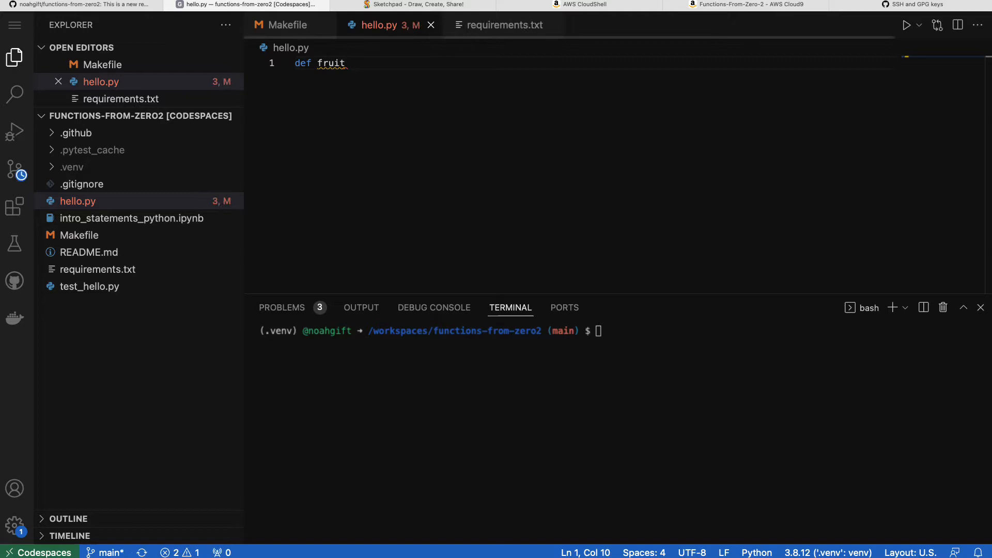
text(_generat)
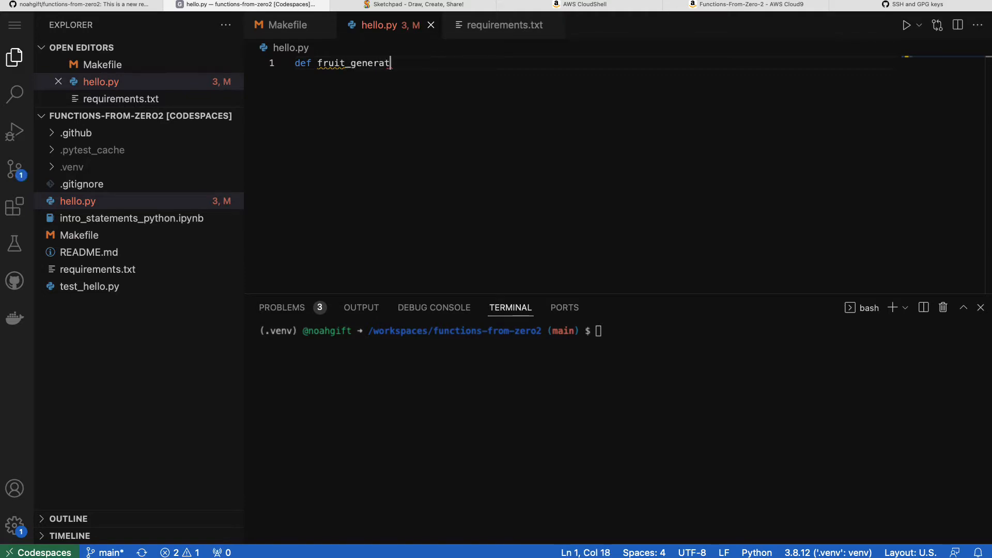
text(or():)
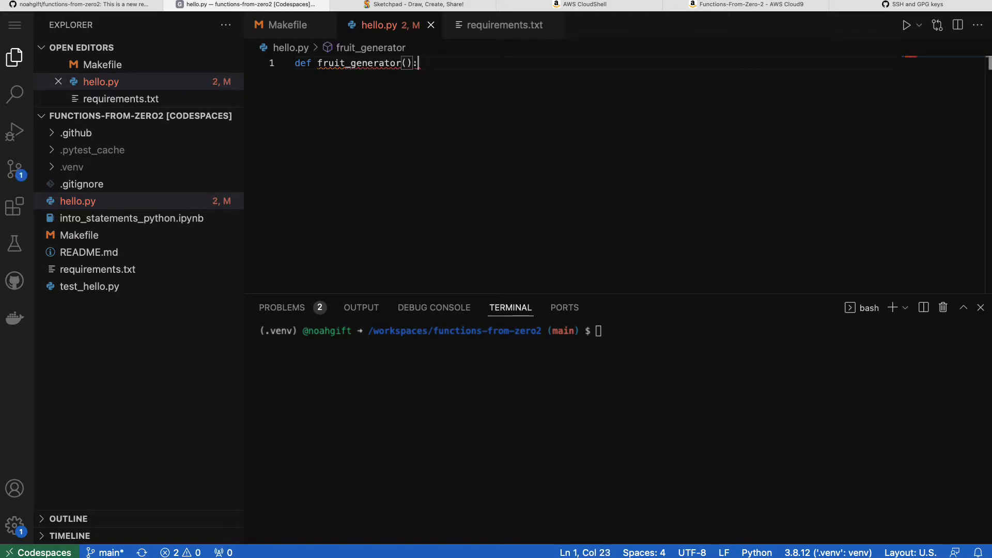
text(frui)
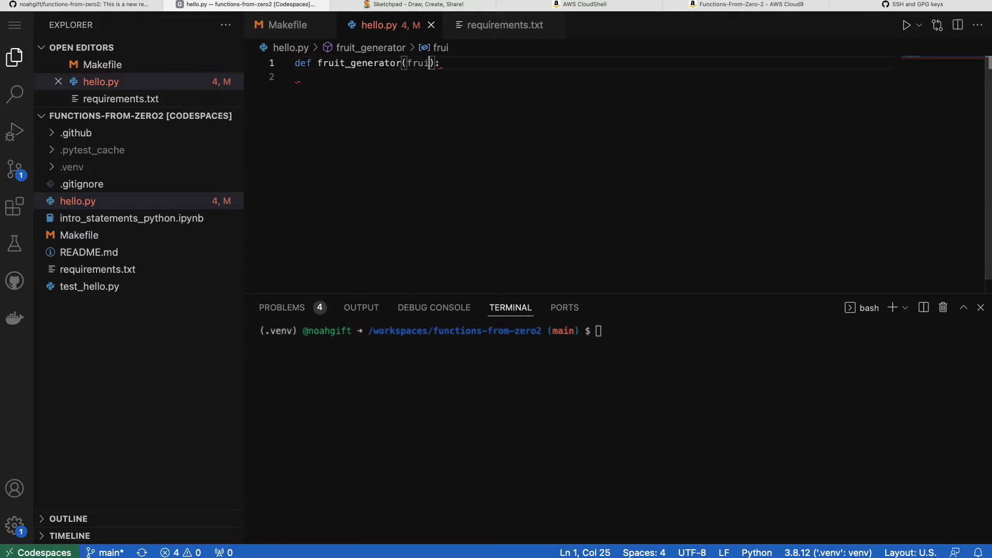
text(ts)
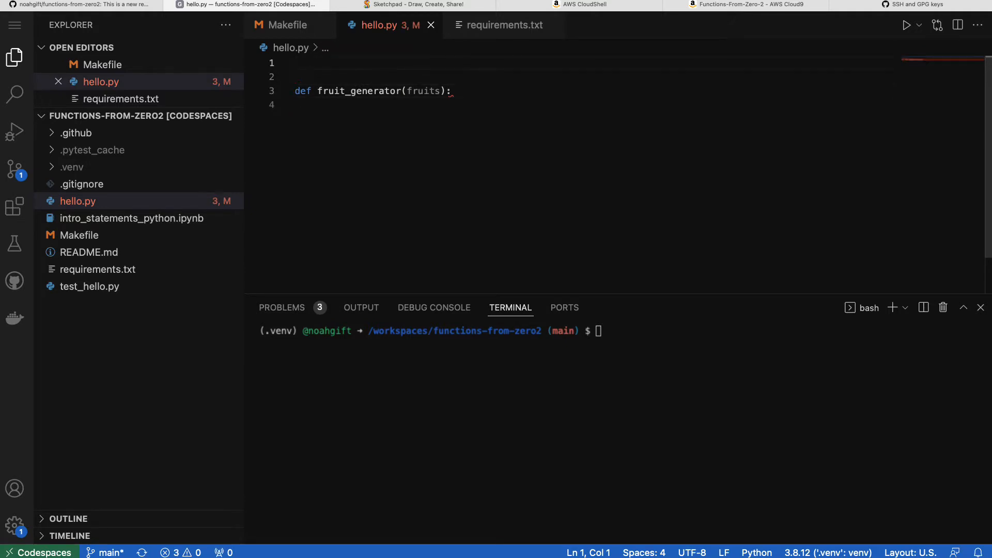
Add 'from random import choices' at the top of hello.py.
text(imp)
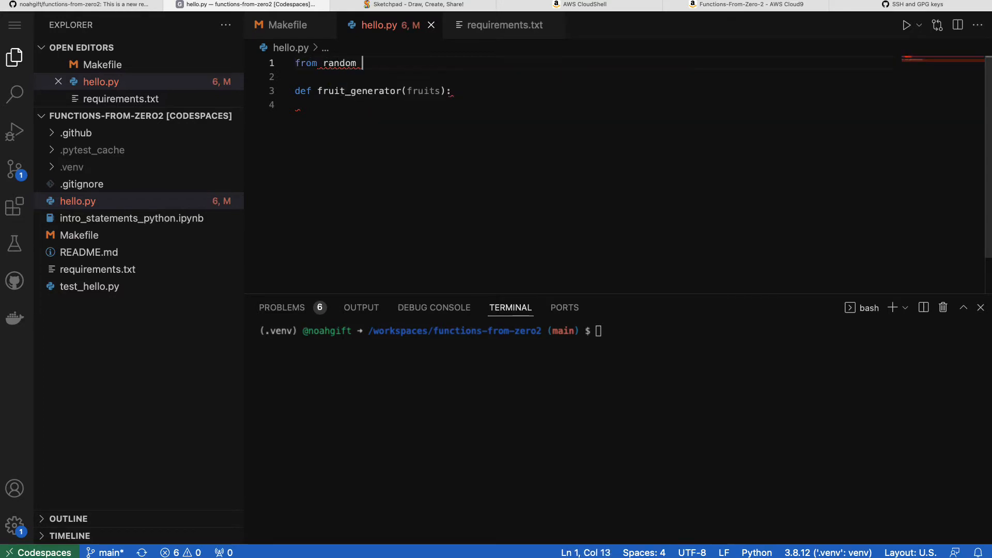
text(imp)
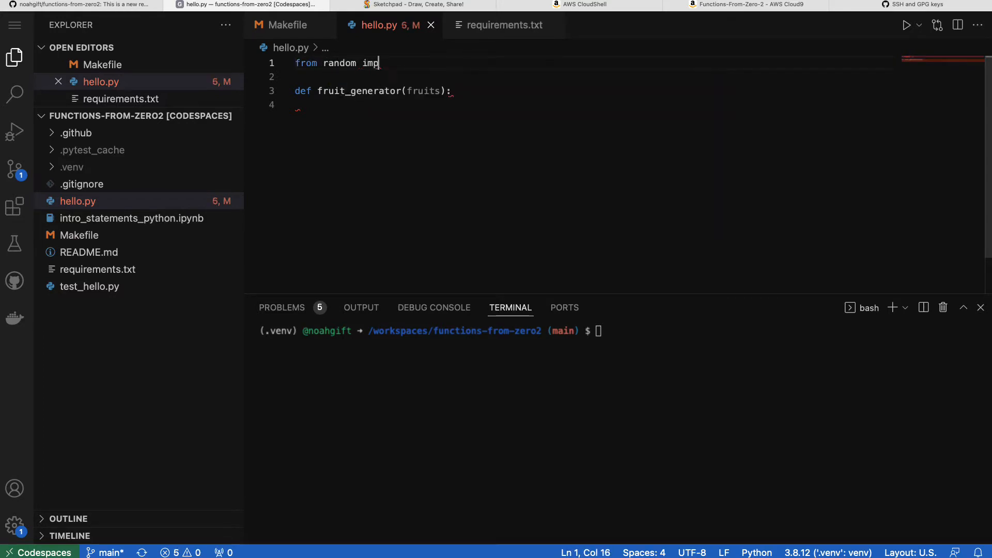
text(ort choices)
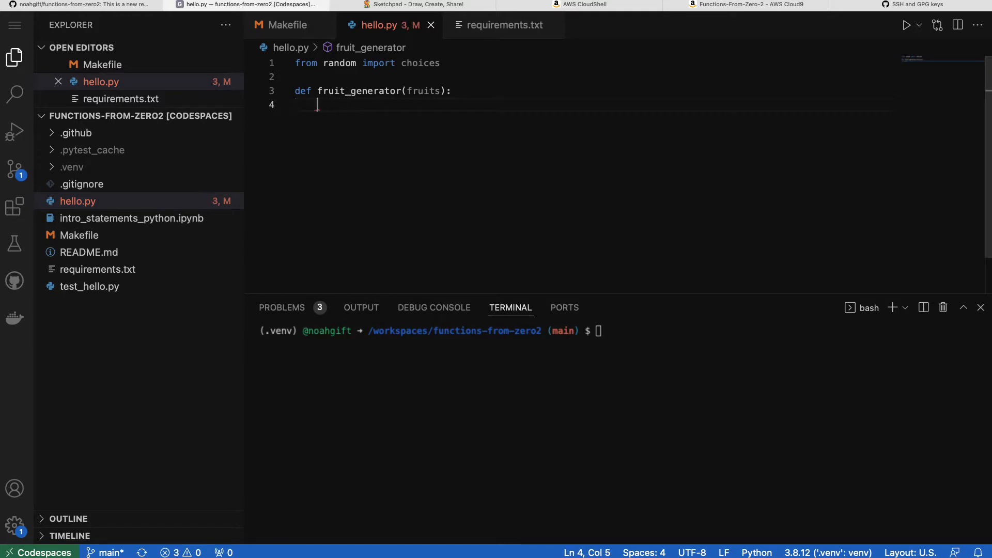
Make fruit_generator's body return choices(fruits).
text(return)
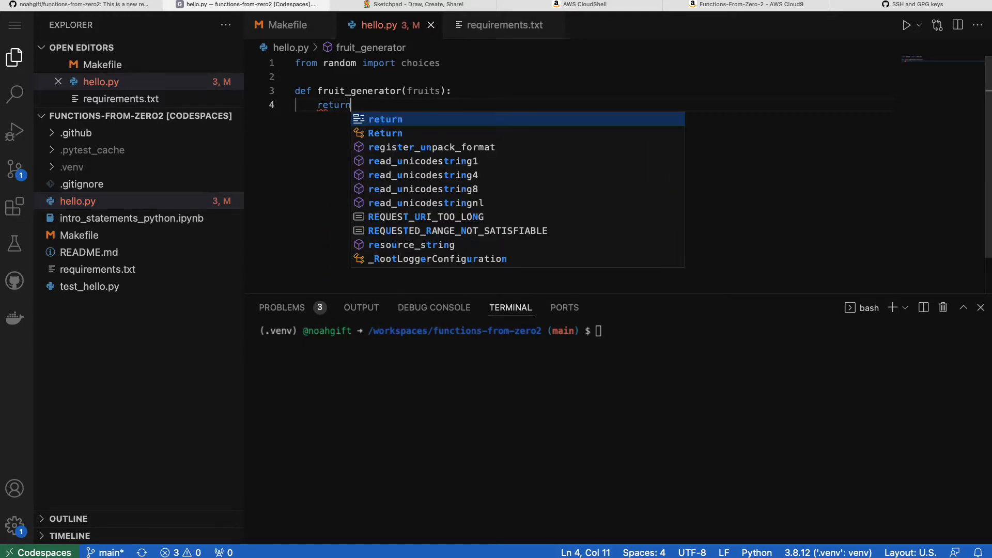
text(choices)
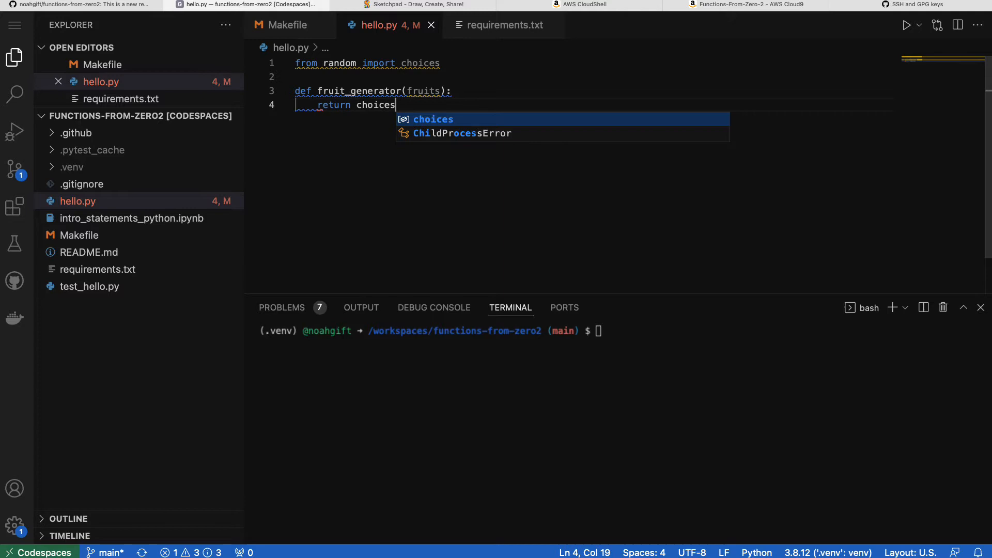
text((fruits))
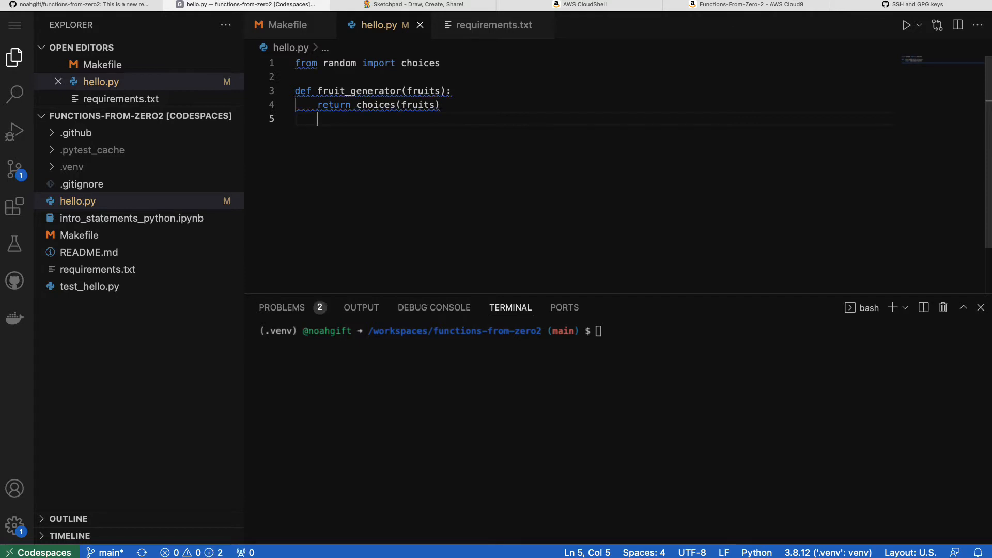
mouse_move(556, 55)
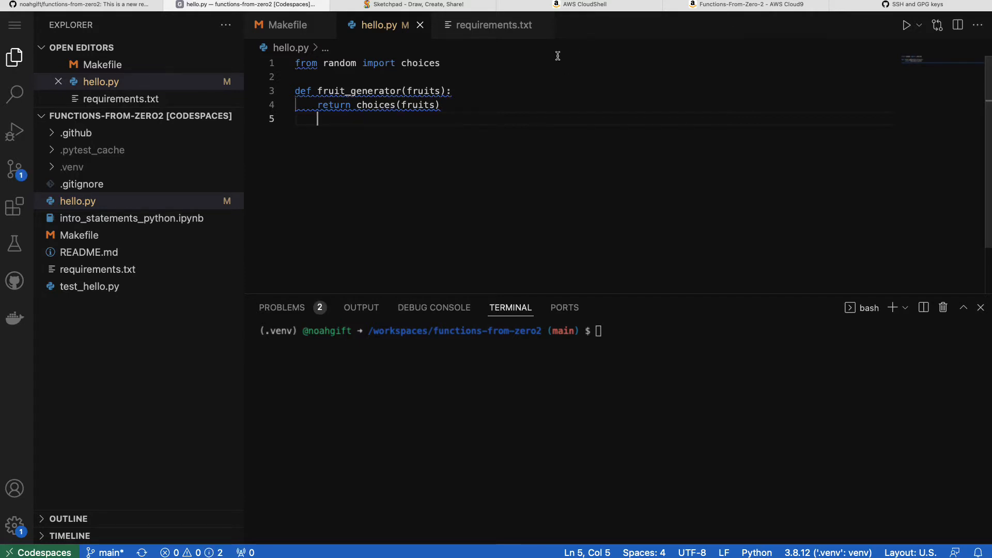
Add the docstring "Returns back random fruit" to fruit_generator.
key(Enter)
text(""""")
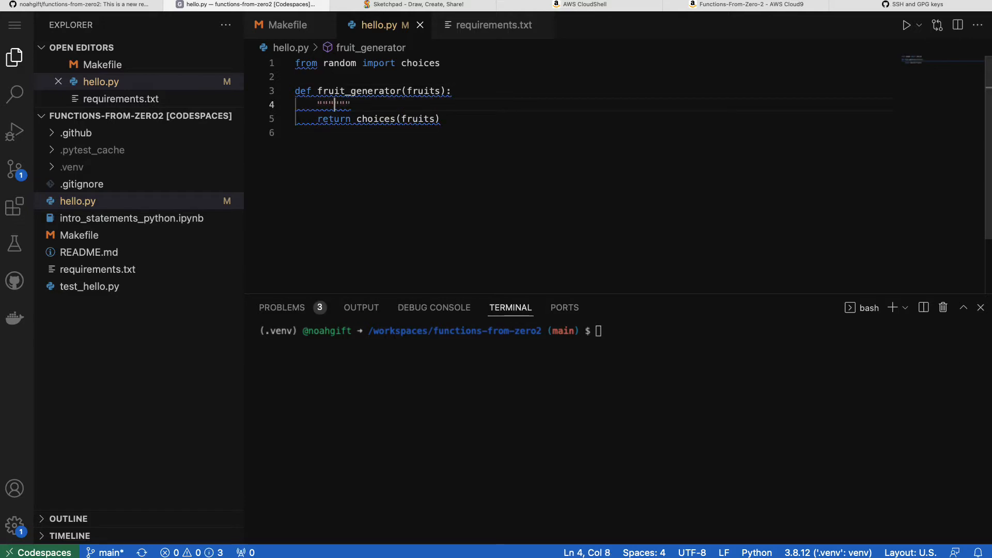
text(Returns)
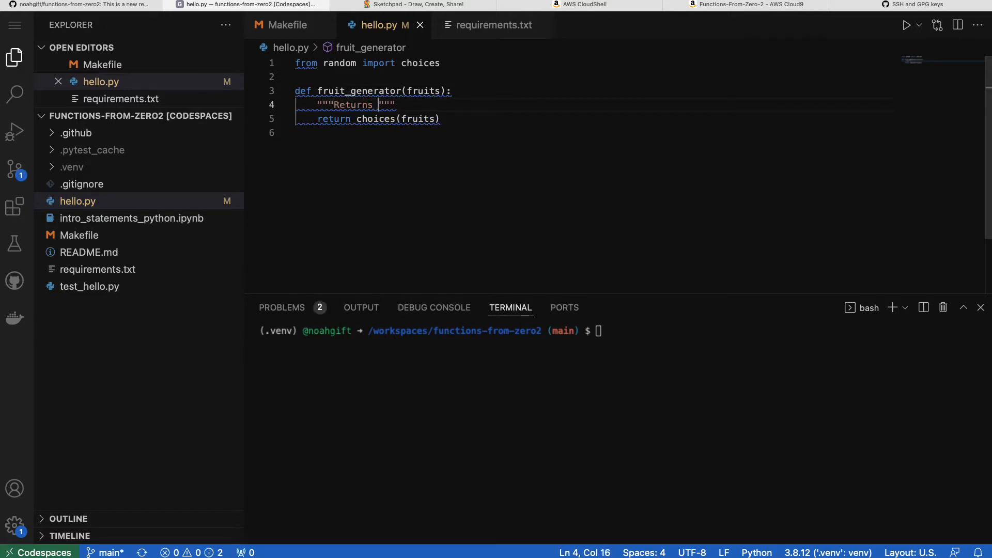
text(back random fruit)
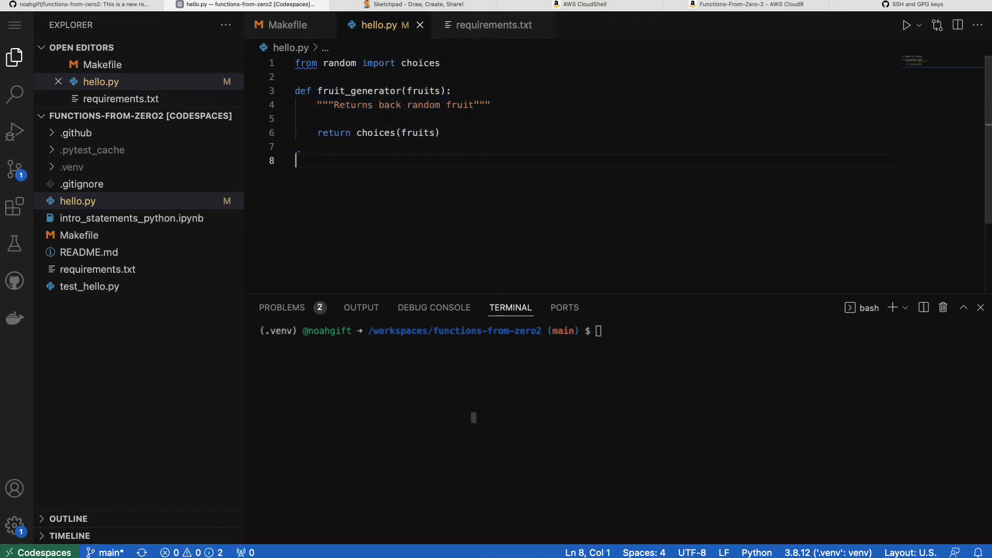
Add print(fruit_generator(["apple", "cherry", "peach"])) at the bottom of hello.py.
text(print()
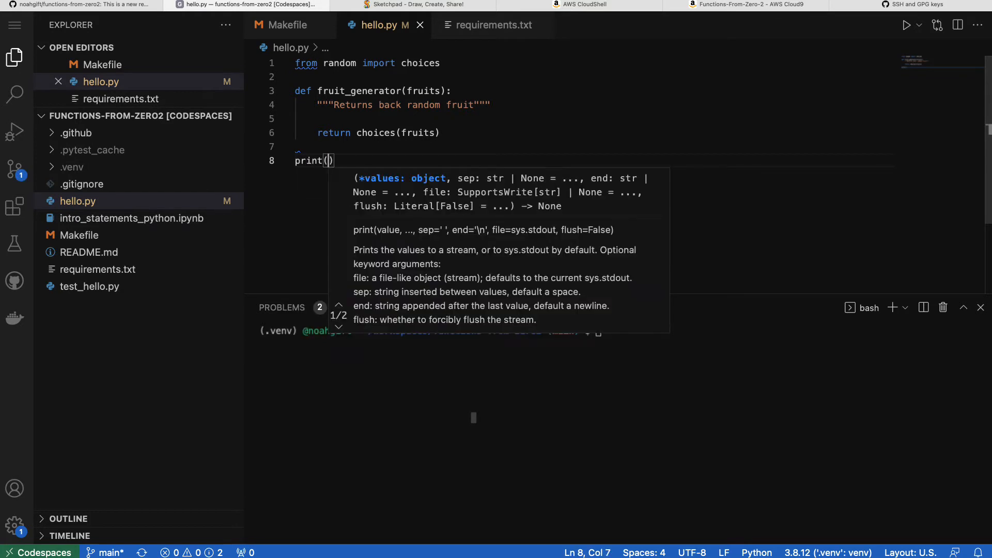
text(g)
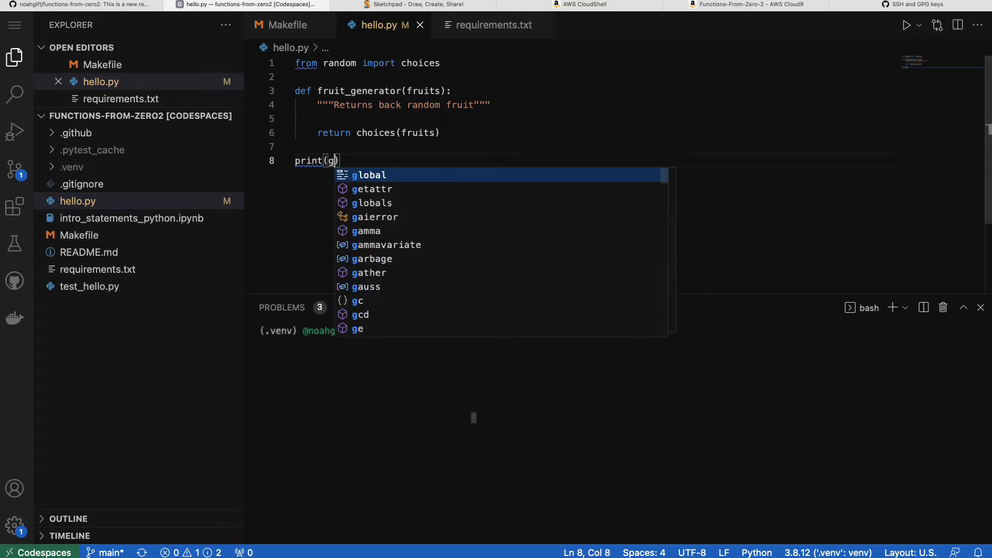
text(ruit_generator)
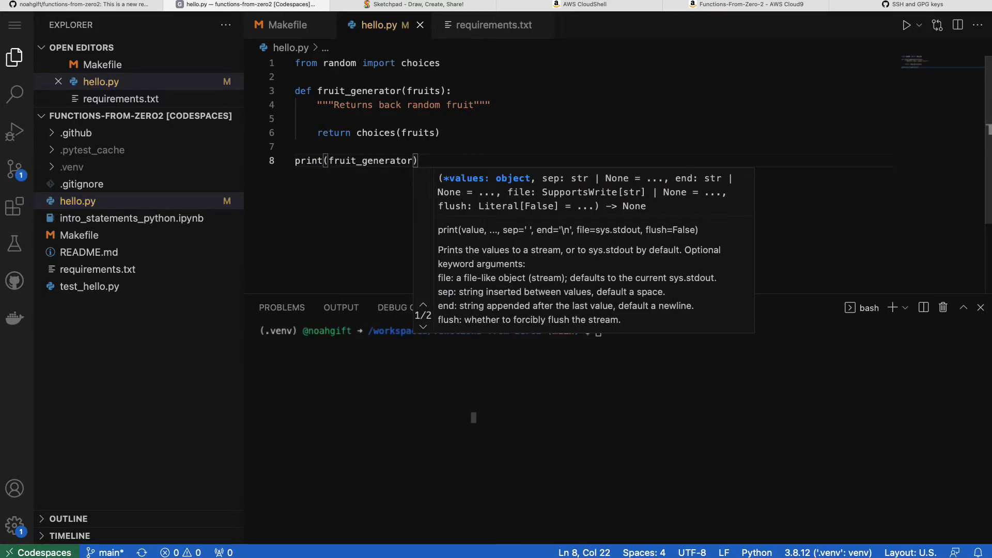
text(["")
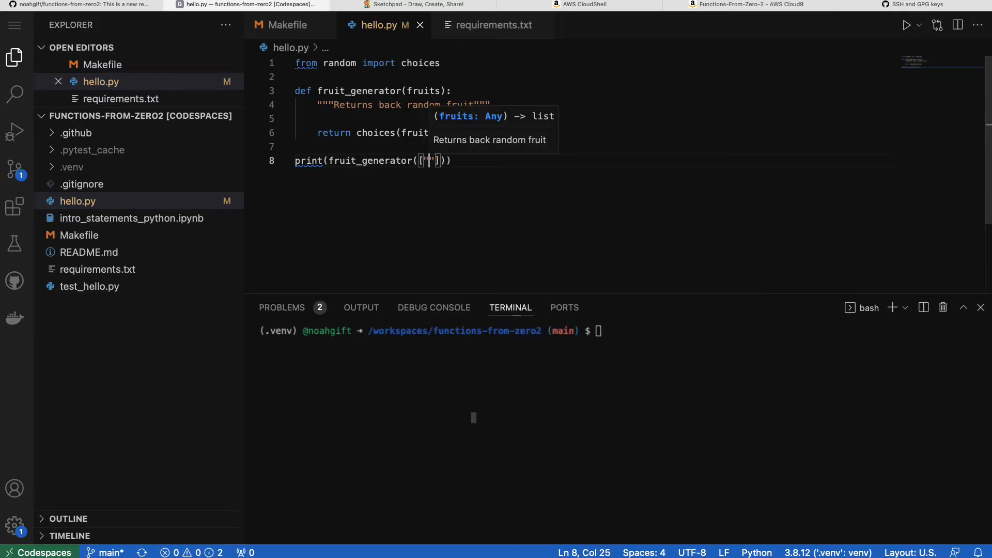
text(apple)
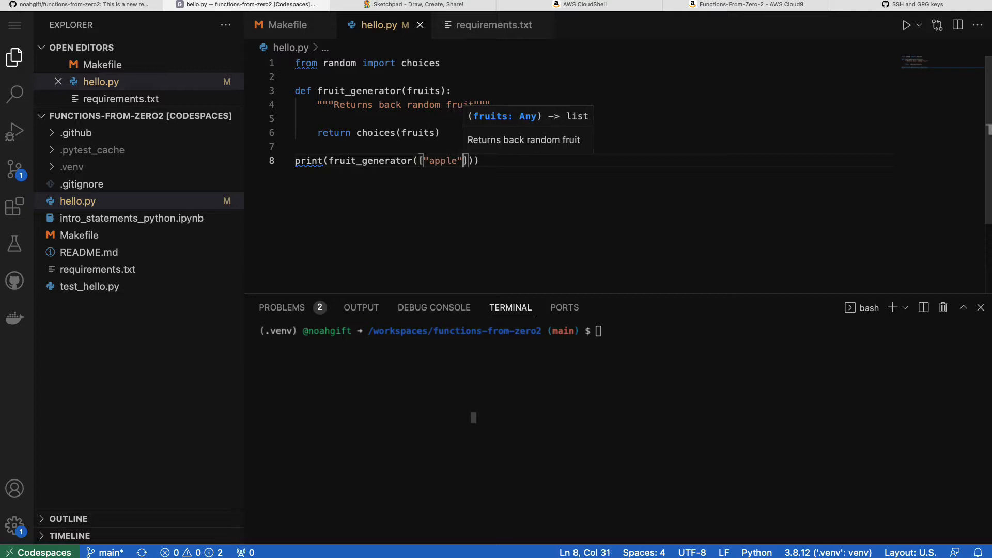
text(, "cherry")
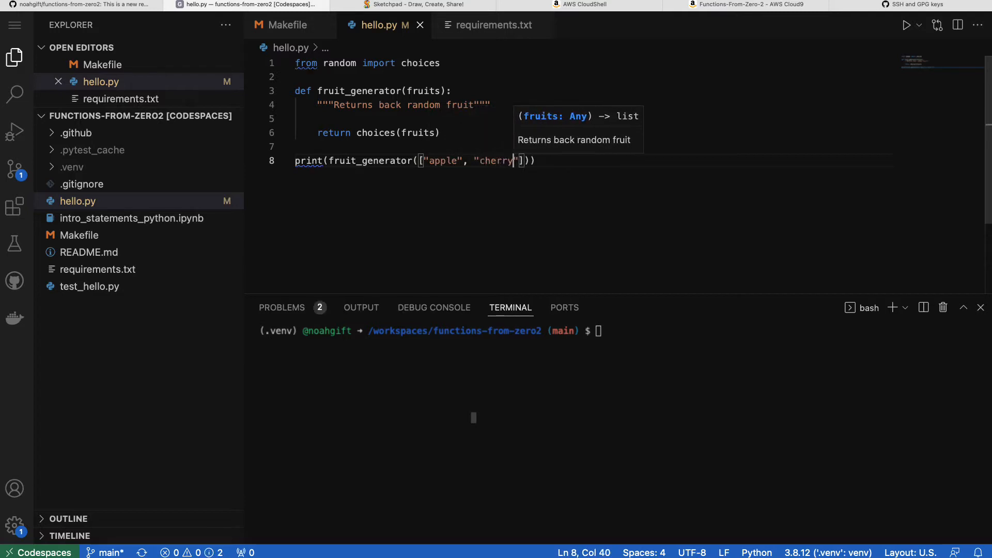
text(, "peach)
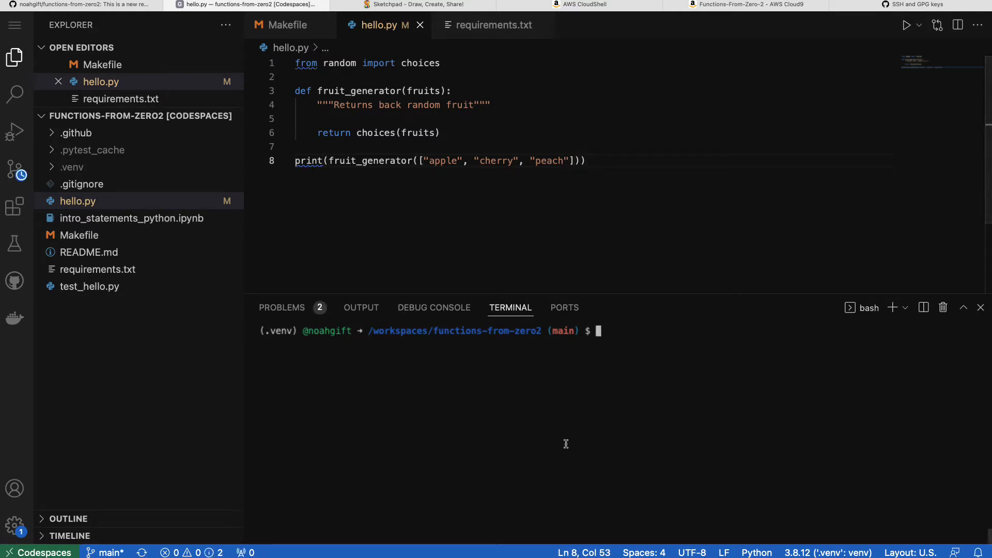
Run python hello.py several times, then select all of the script's code.
text(python hello.py)
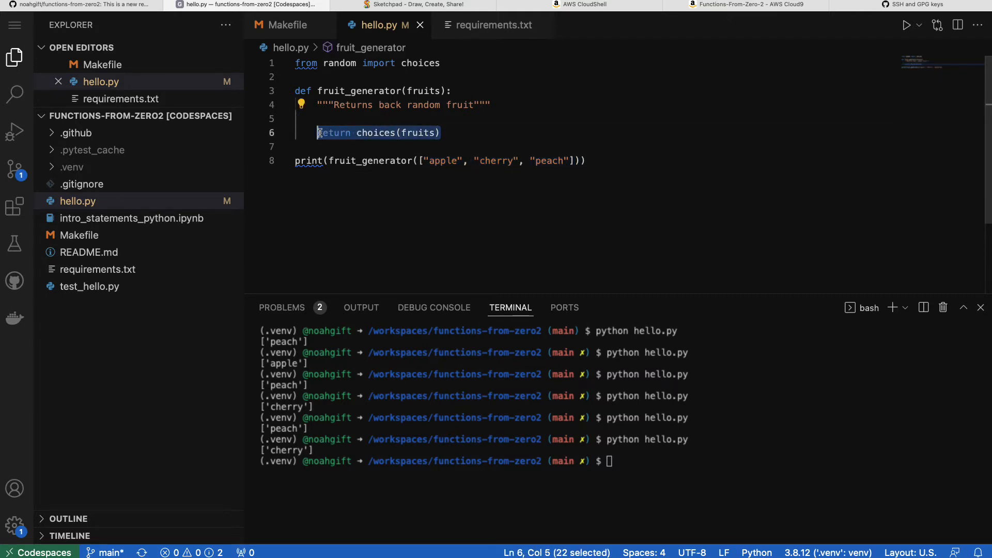
key(ctrl+a)
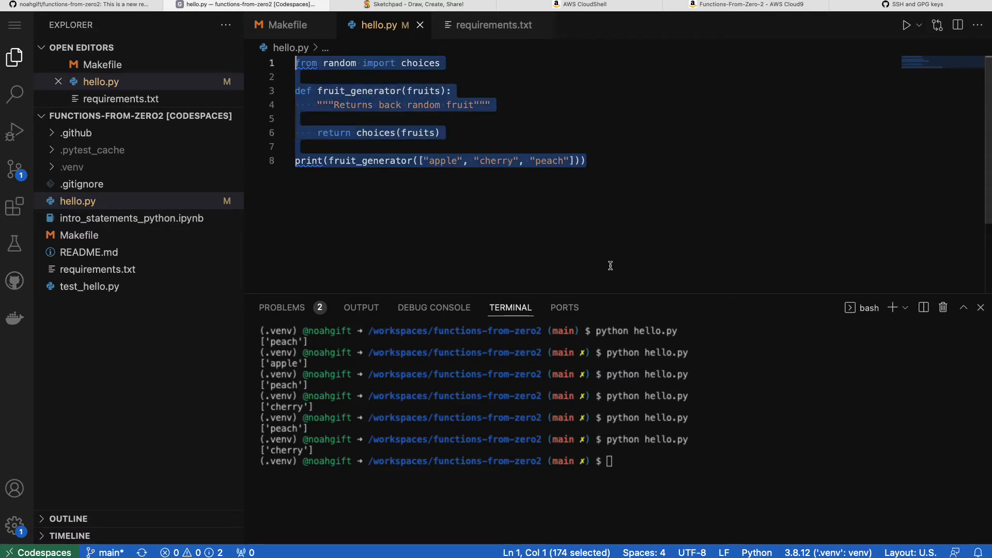
mouse_move(573, 236)
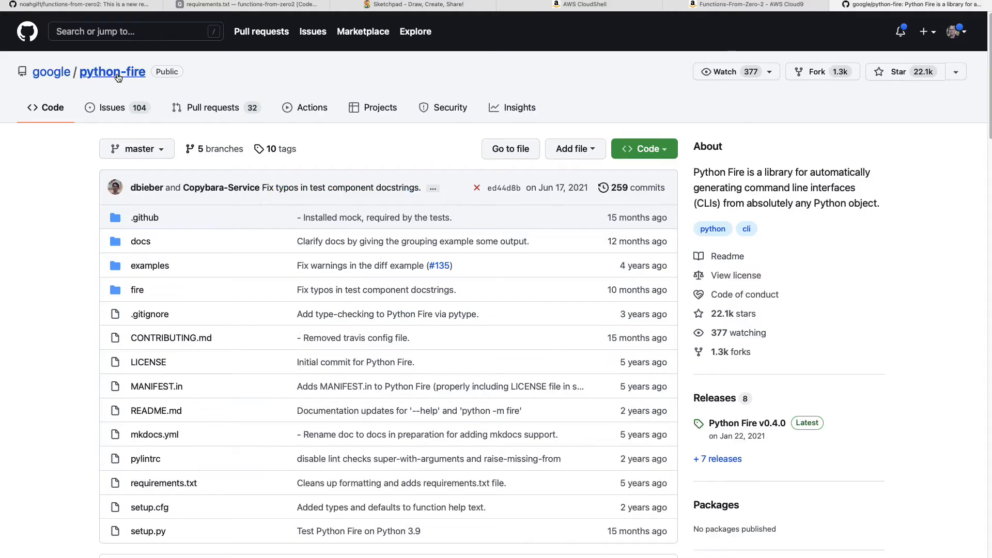
Scroll the Python Fire README to Basic Usage and select its example code.
scroll(down, 3)
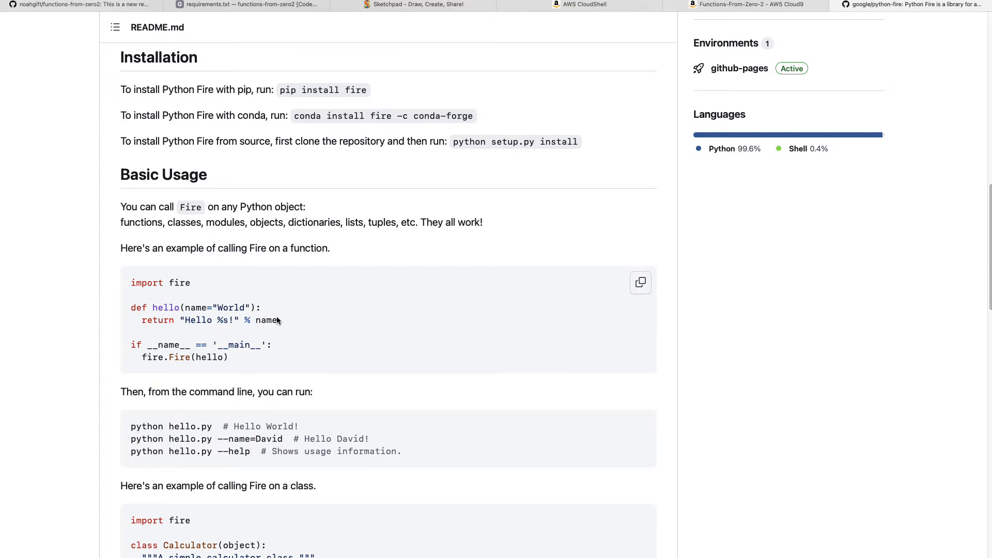
drag(131, 308, 279, 319)
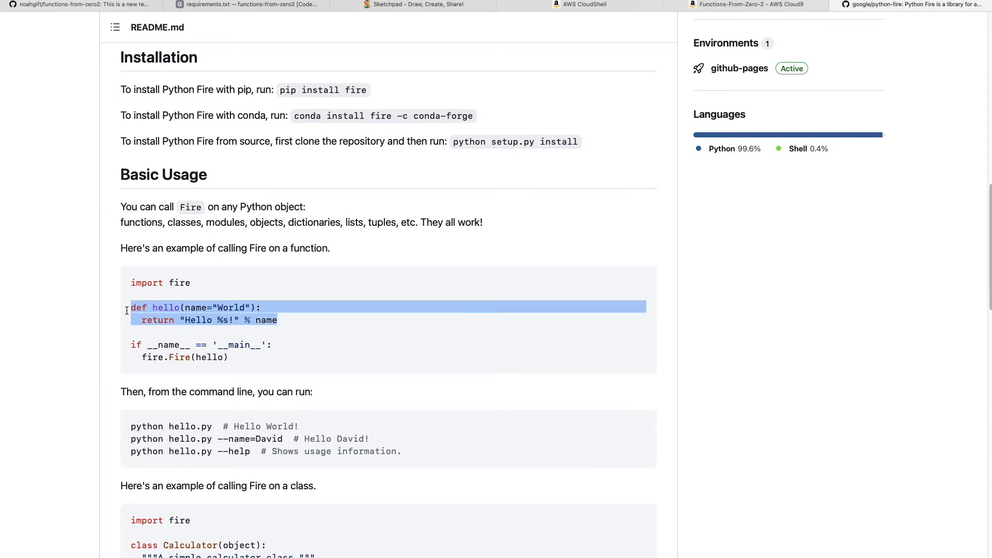
mouse_move(246, 365)
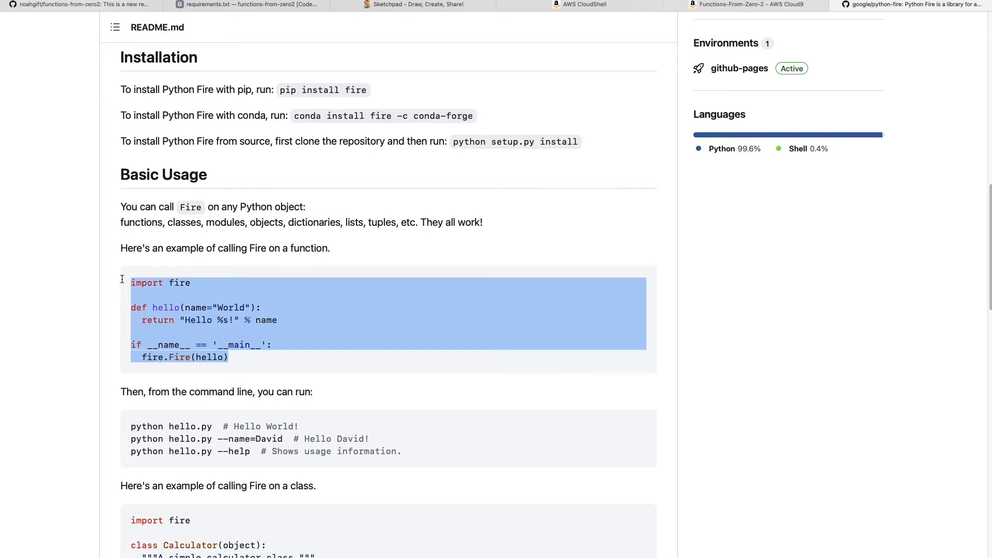
mouse_move(365, 315)
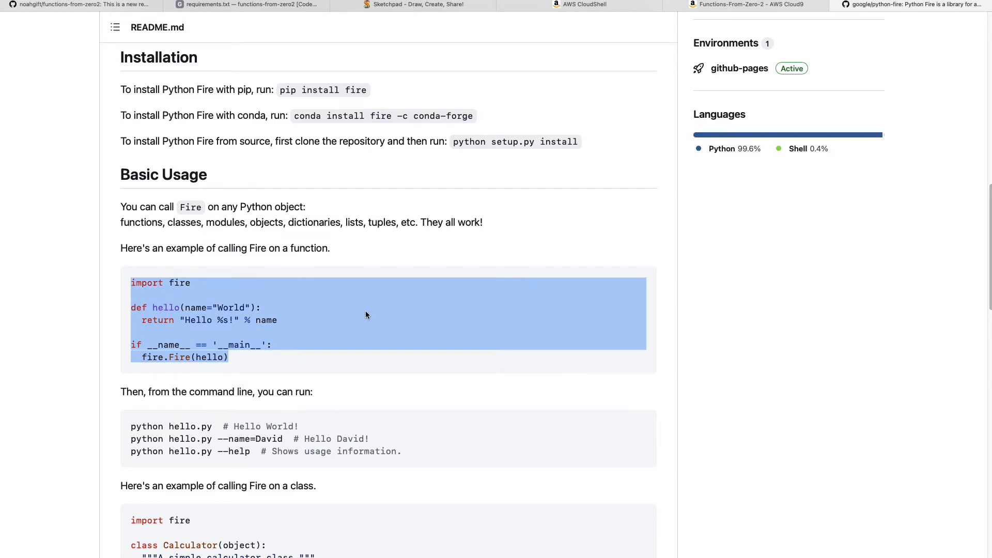
mouse_move(355, 332)
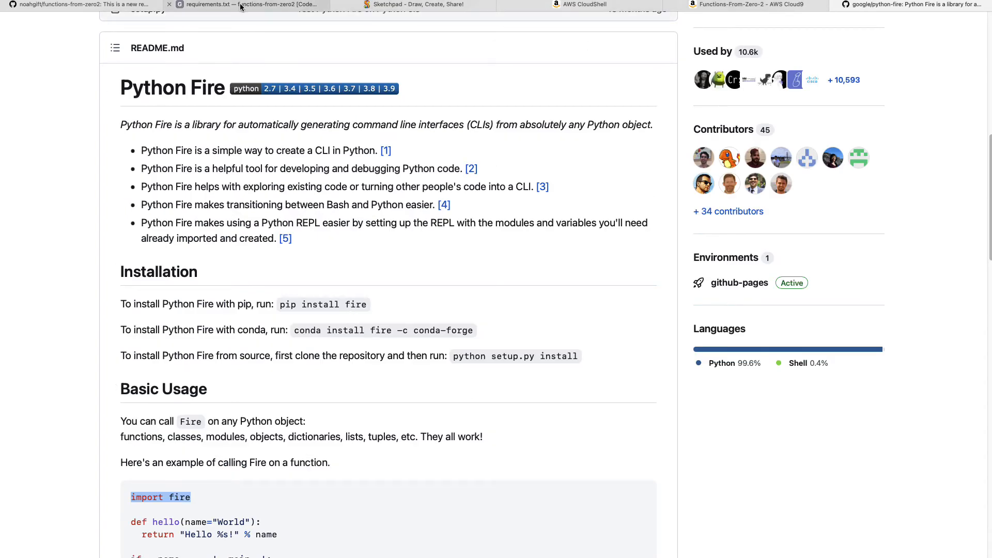
Return to the codespace and add fire to requirements.txt.
click(247, 5)
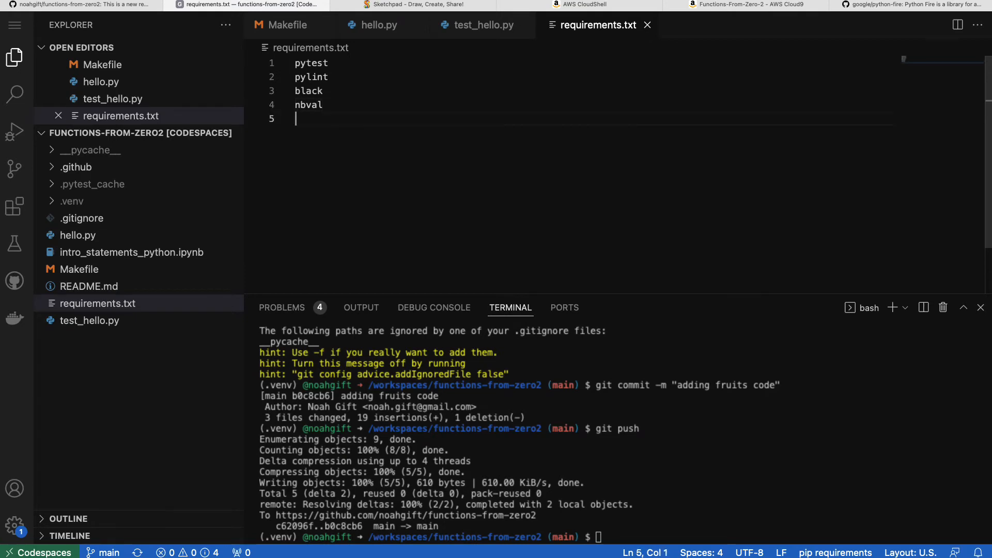
text(fire)
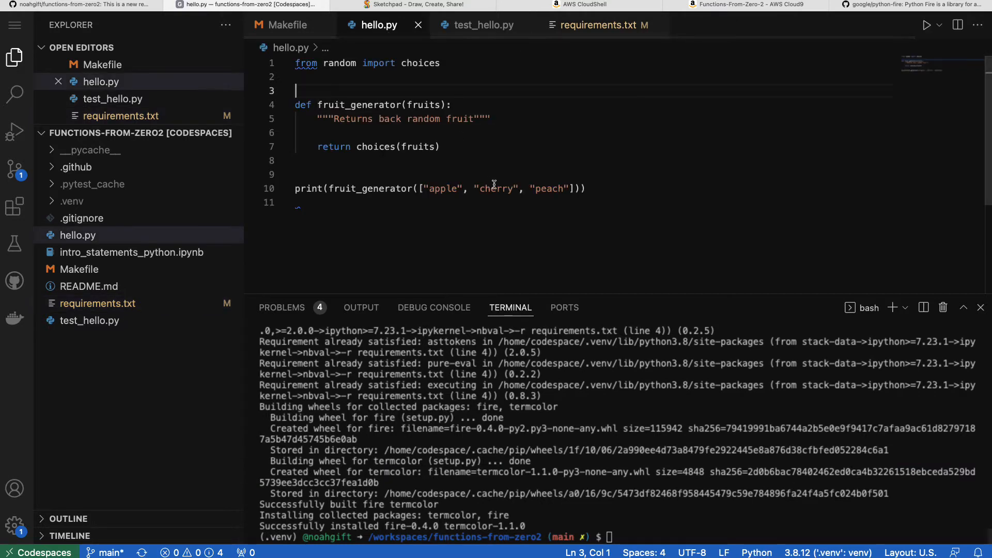
Paste the README's 'import fire' line onto line 2 of hello.py.
click(451, 77)
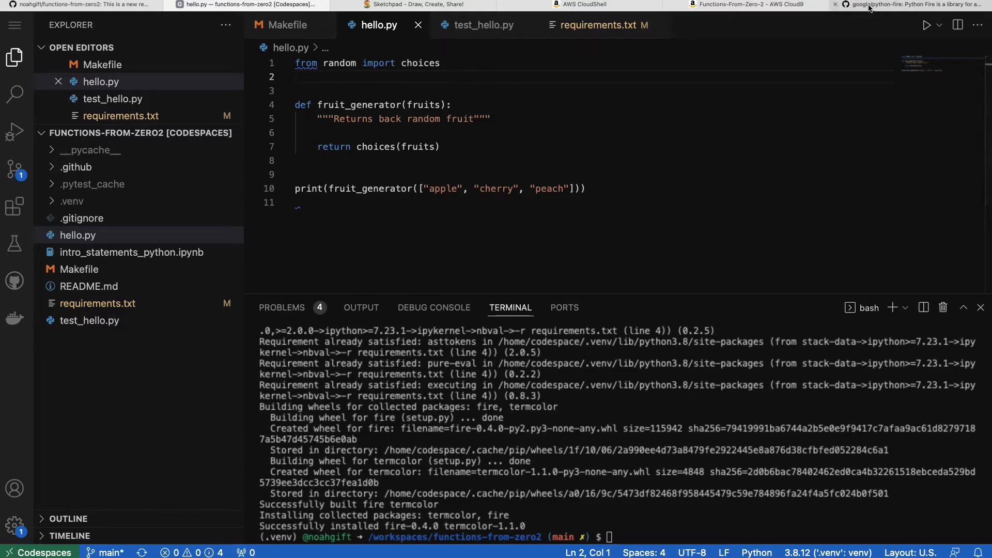
click(904, 5)
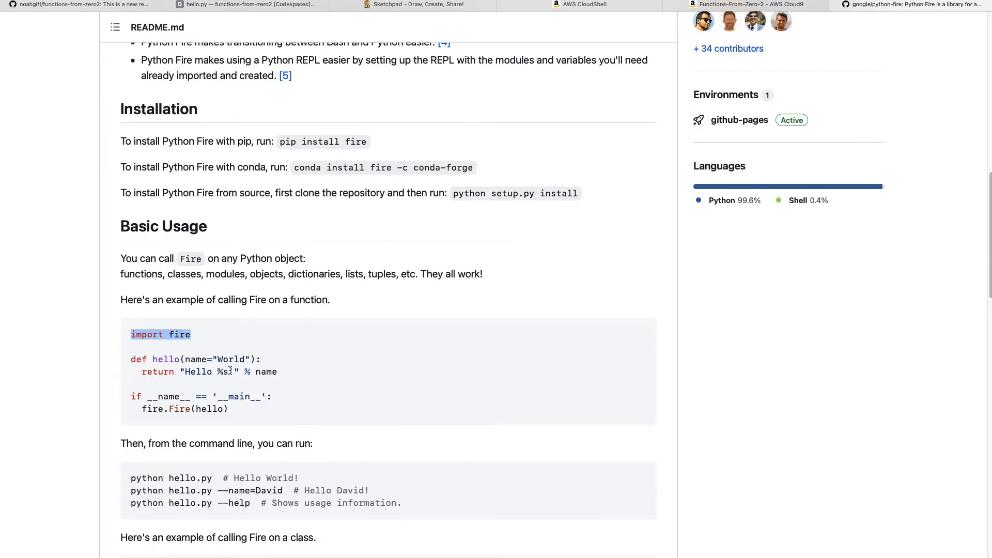
click(247, 4)
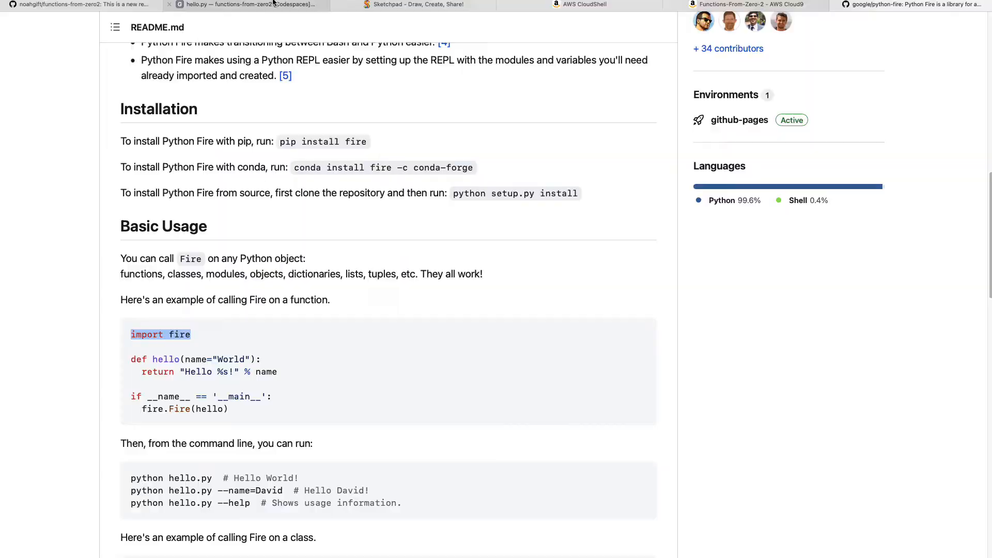
click(246, 5)
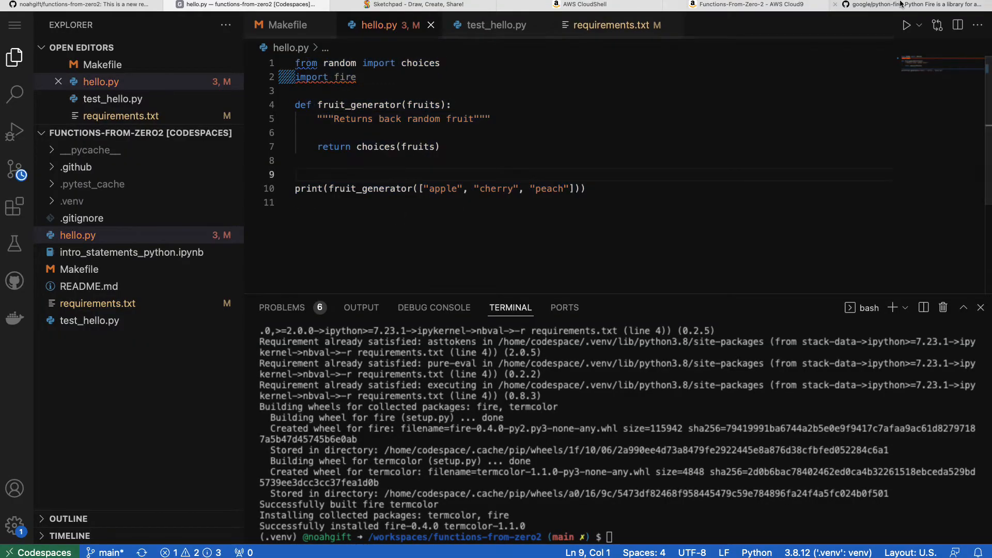
click(911, 4)
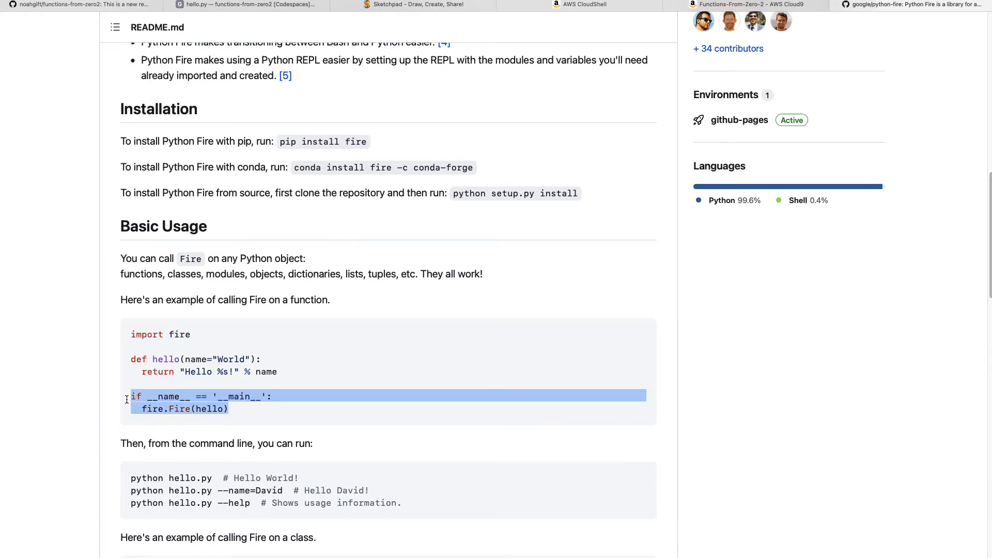
click(246, 5)
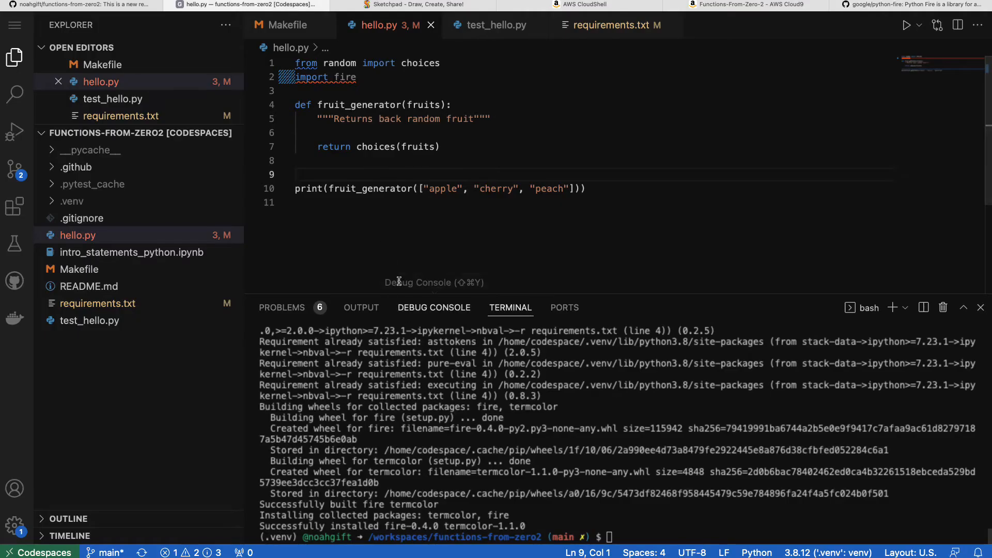
click(586, 188)
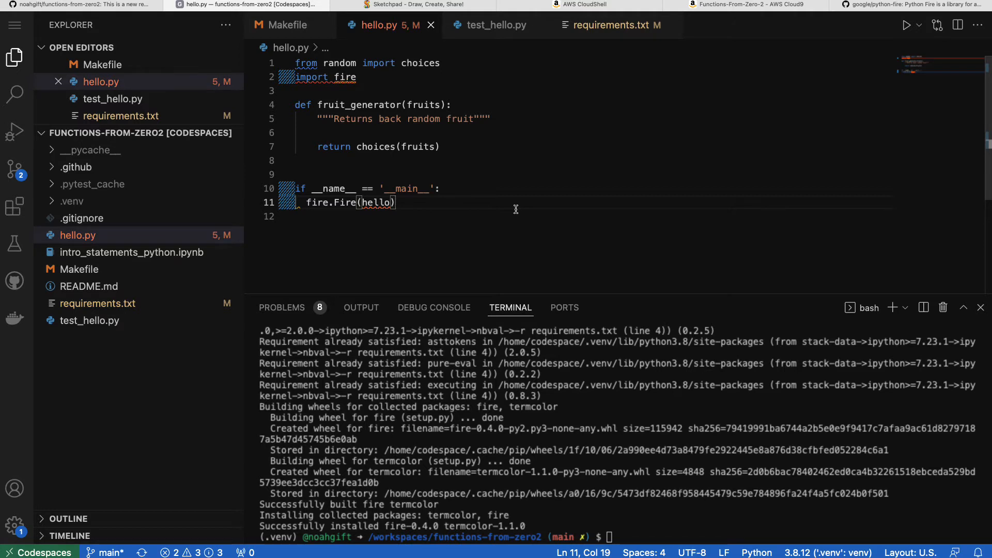
Replace the print line with a __main__ block calling fire.Fire(fruits).
click(404, 104)
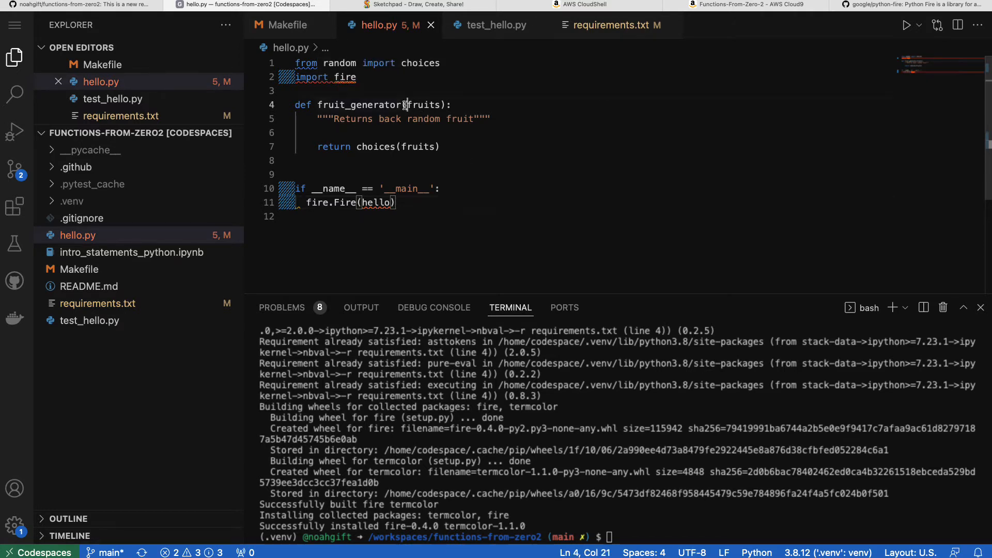
key(ctrl+a)
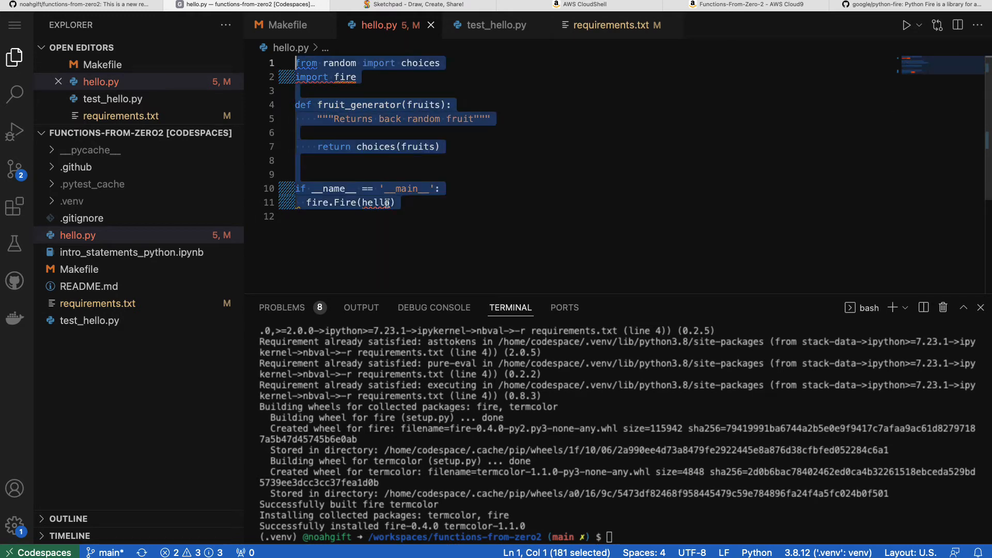
click(295, 77)
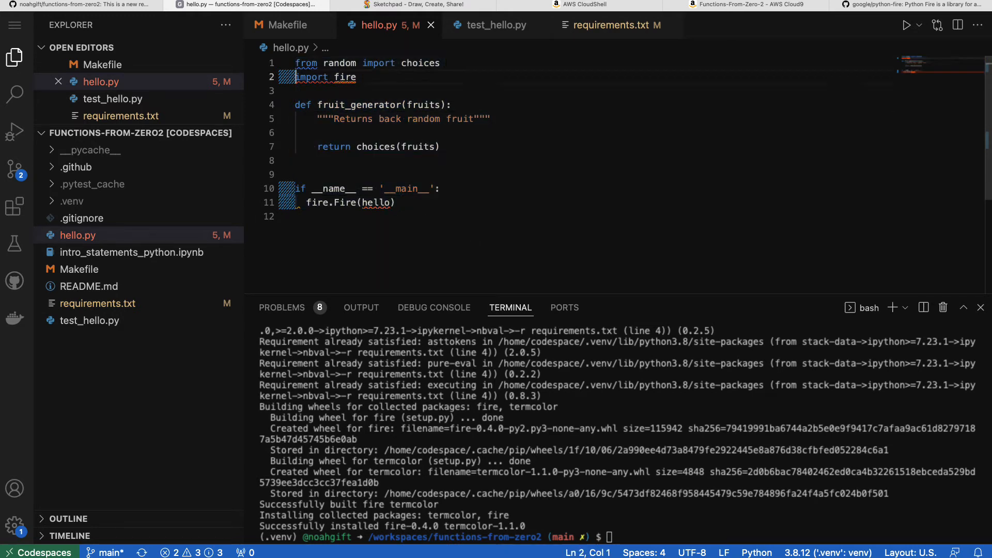
click(304, 202)
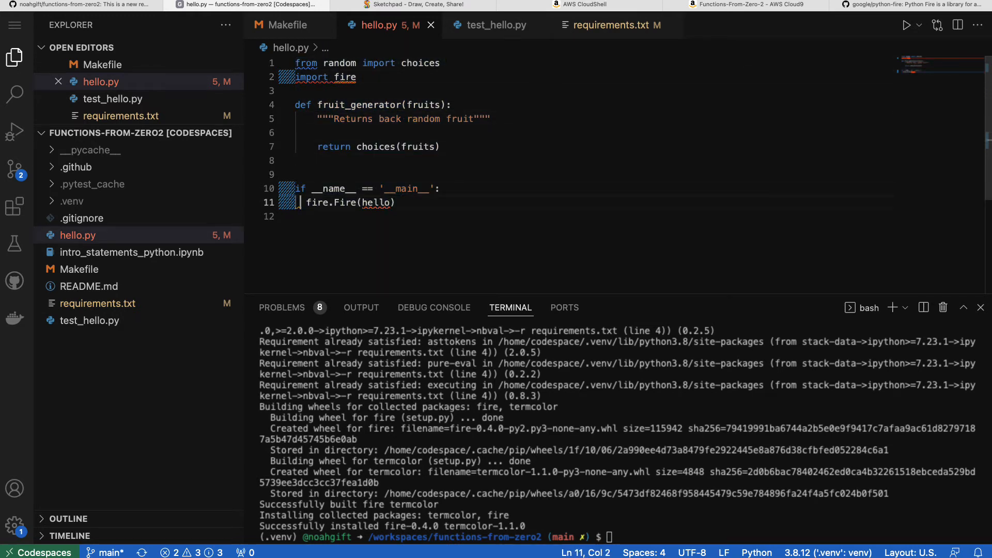
click(312, 203)
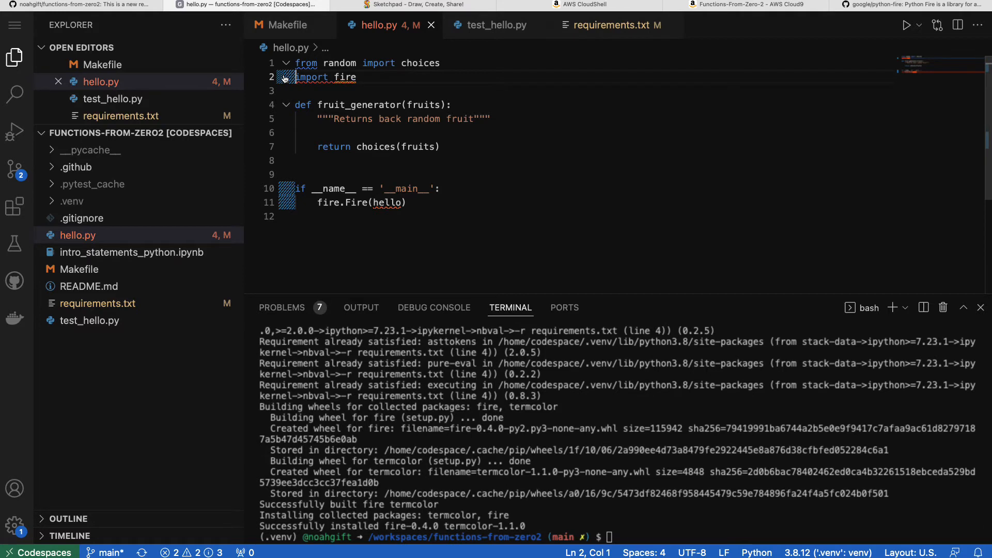
mouse_move(386, 203)
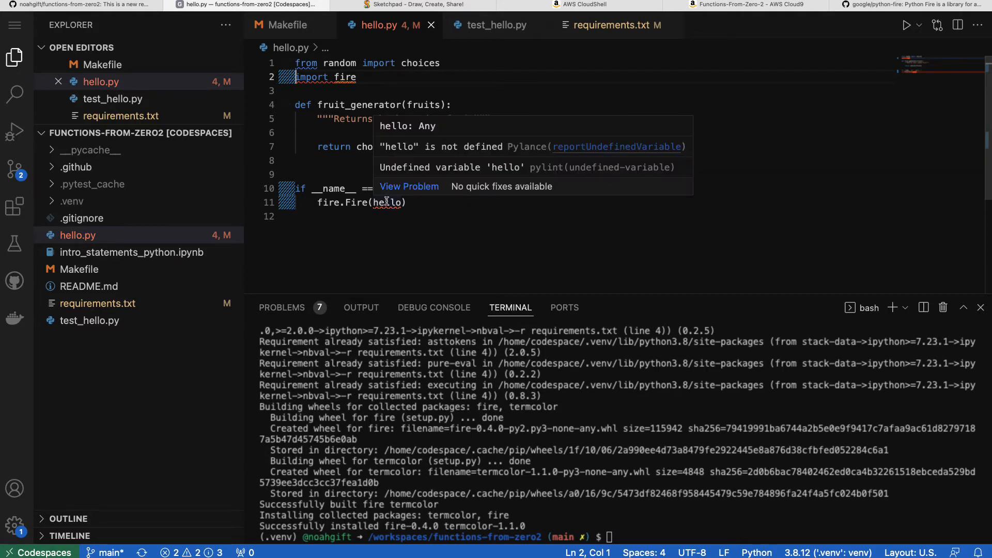
mouse_move(392, 202)
text(f)
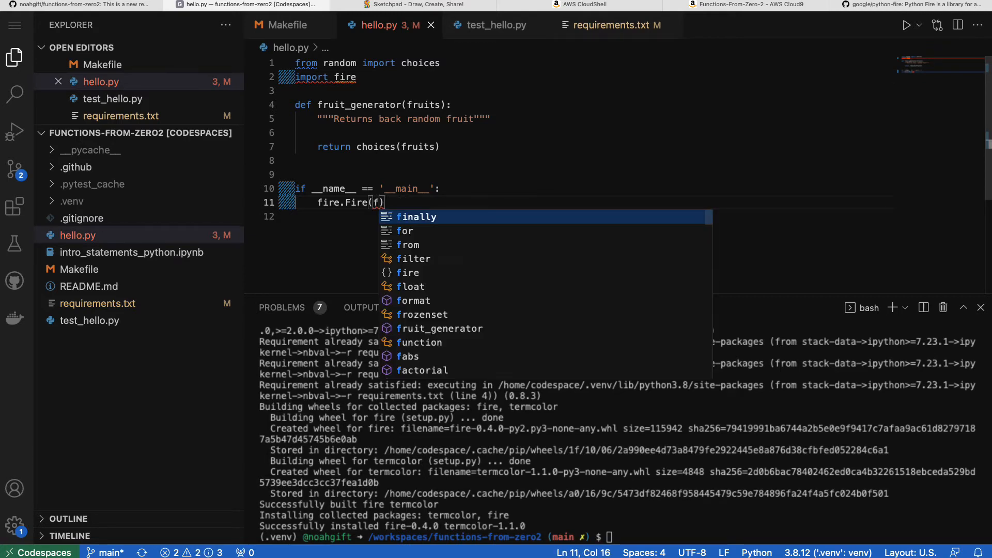
text(ruits)
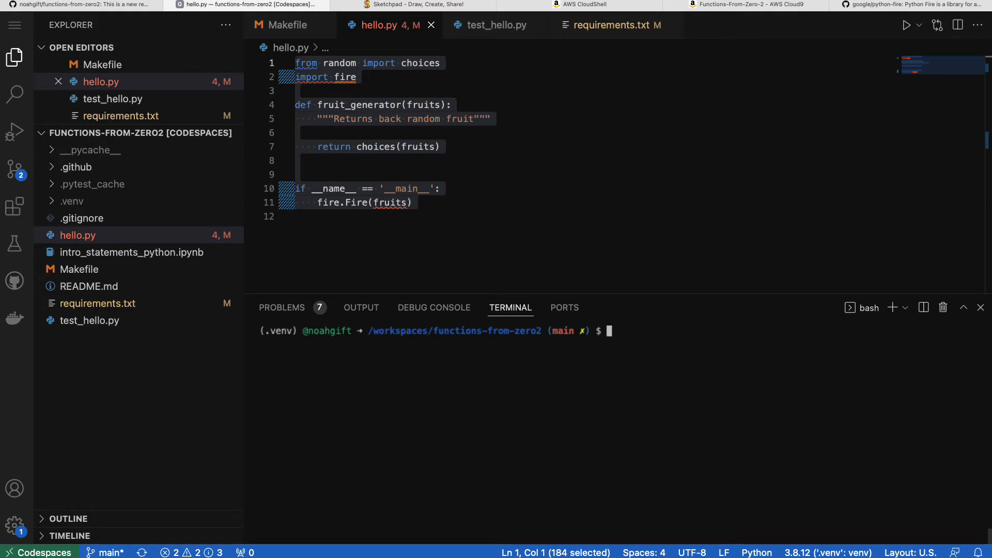
Run python hello.py and python hello.py --help, both raising NameError for fruits.
text(python hello.)
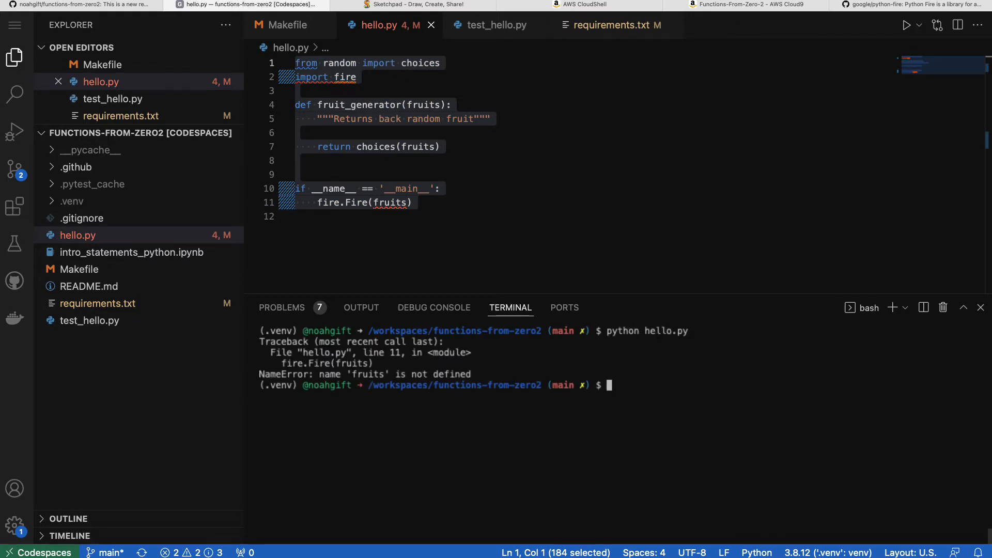
text(python hello.py --hel)
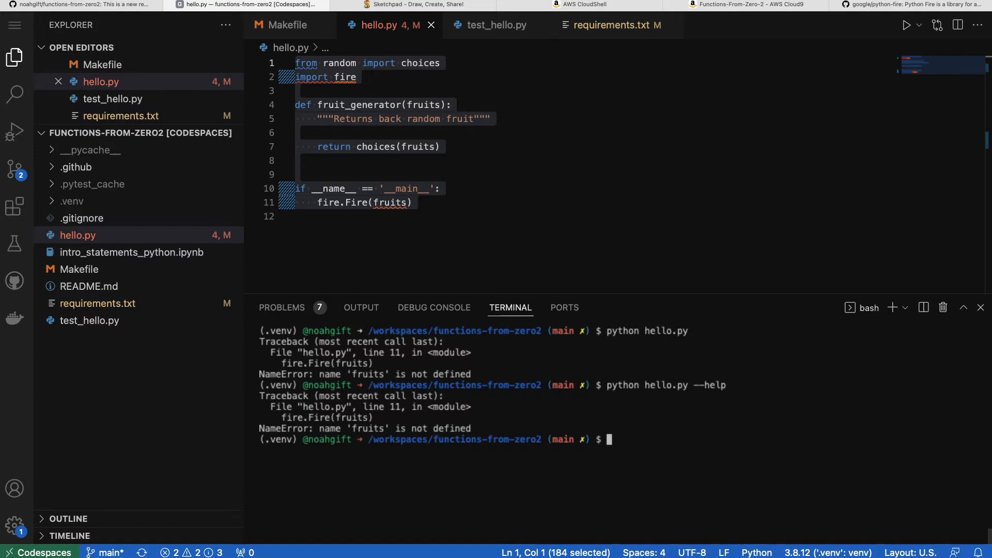
text(python hello.py -)
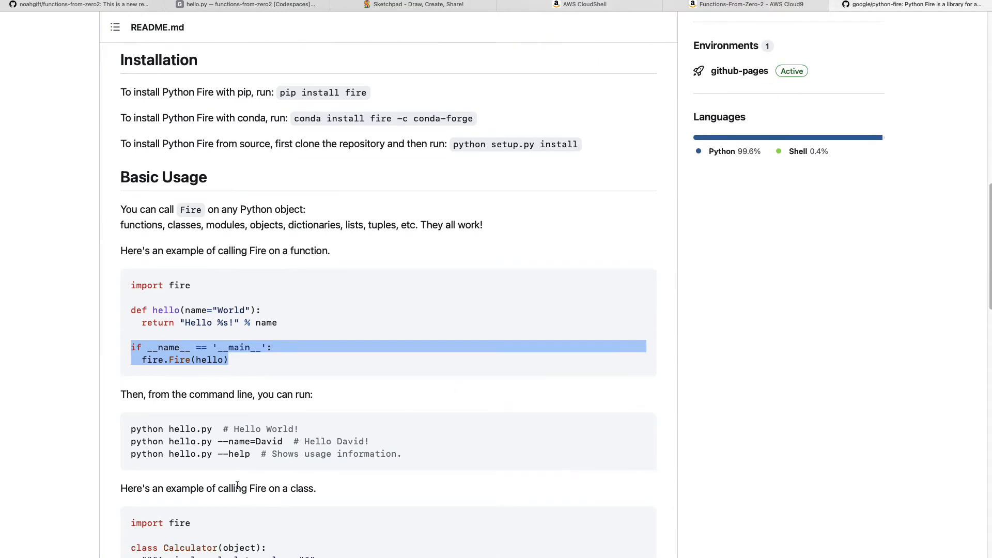
double_click(234, 453)
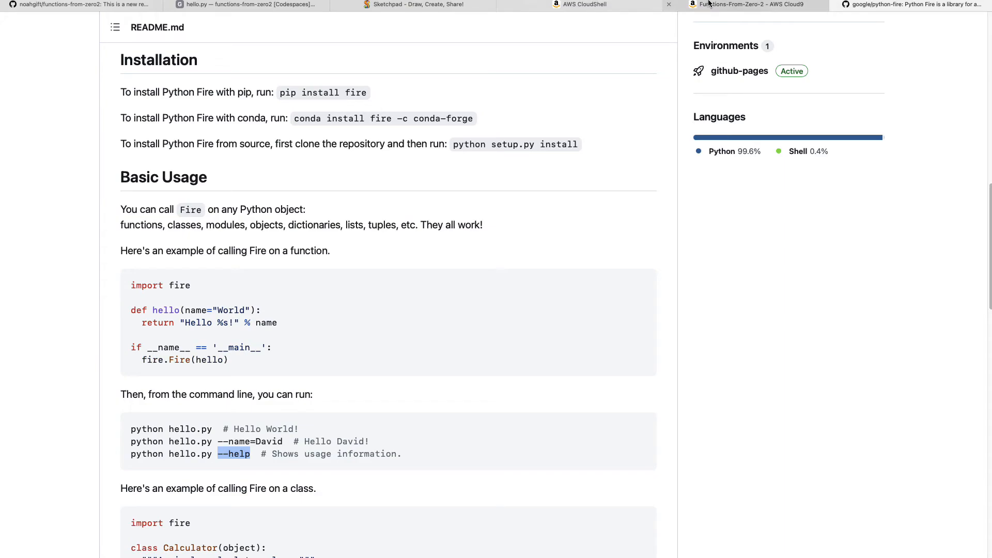
click(247, 5)
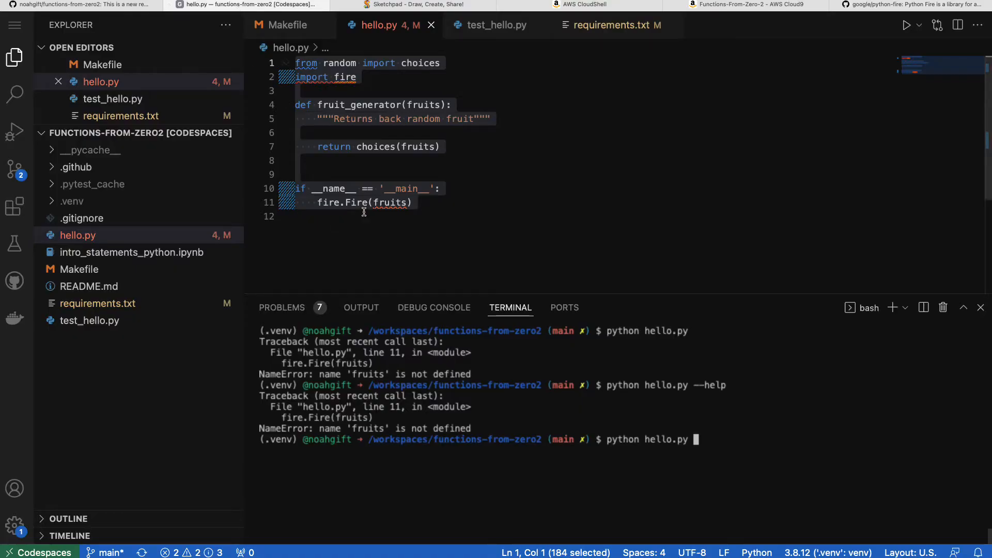
mouse_move(355, 203)
text(_)
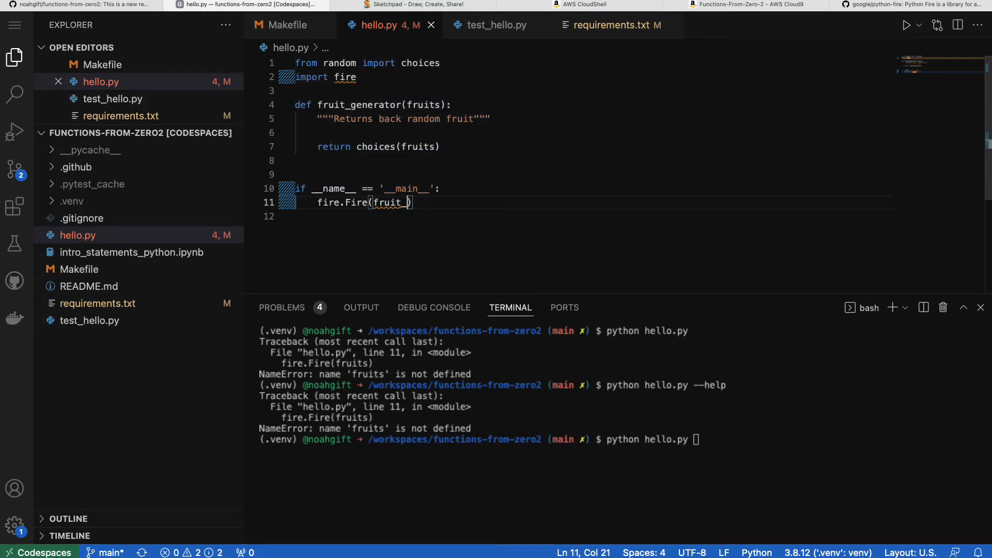
Point Fire at fruit_generator and insert a blank line in the function body.
text(generator)
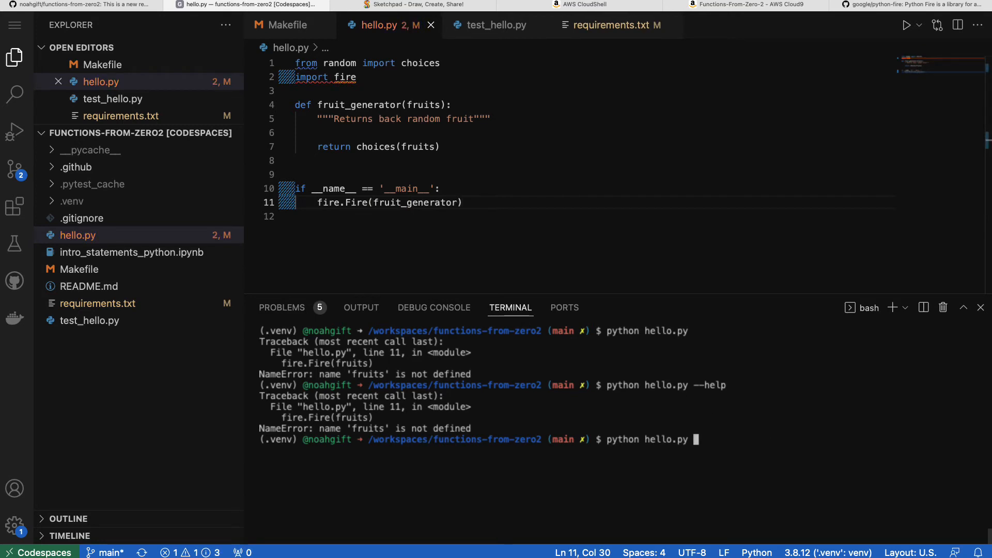
text( ["apple", "cherry"])
key(Return)
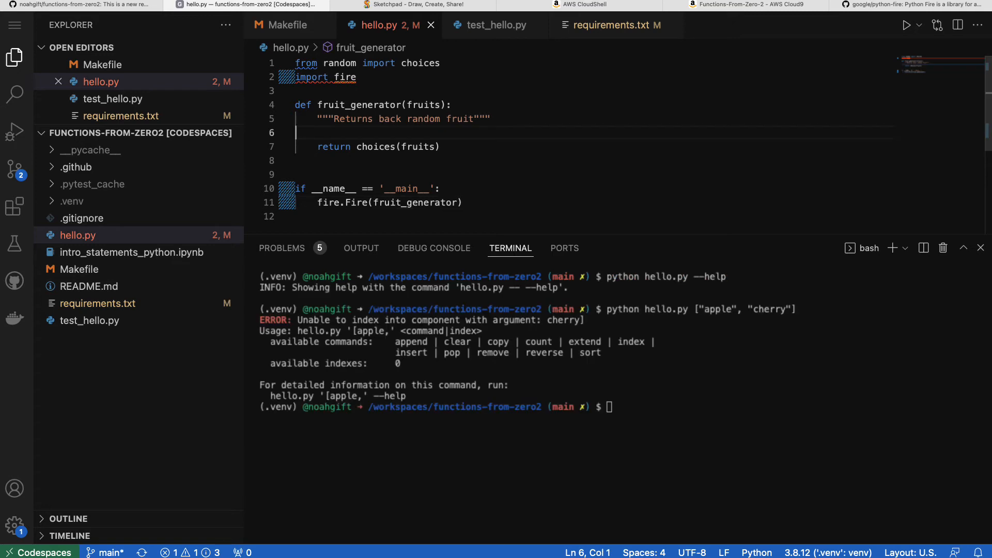
Add fruits = ["apple", "cherry"] inside fruit_generator.
key(Enter)
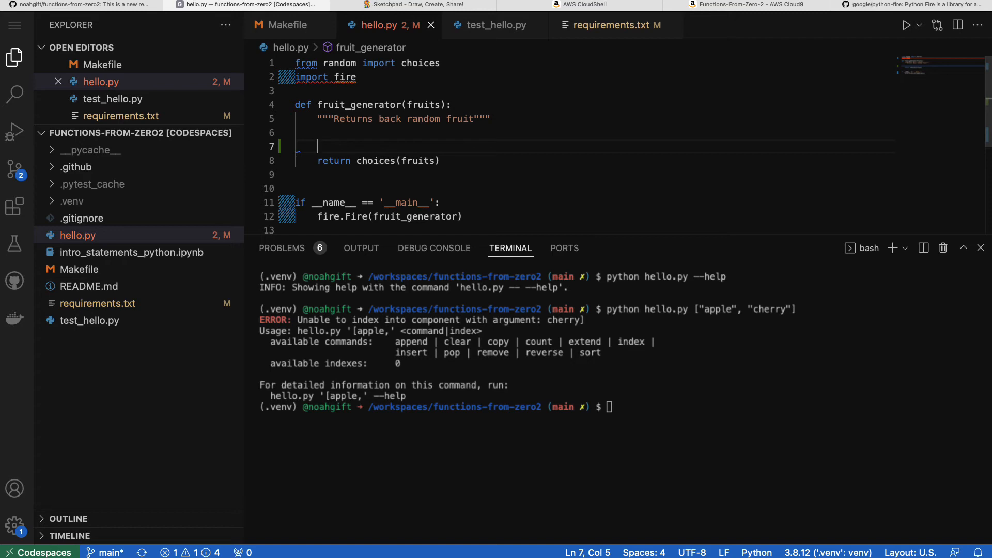
text(fruits)
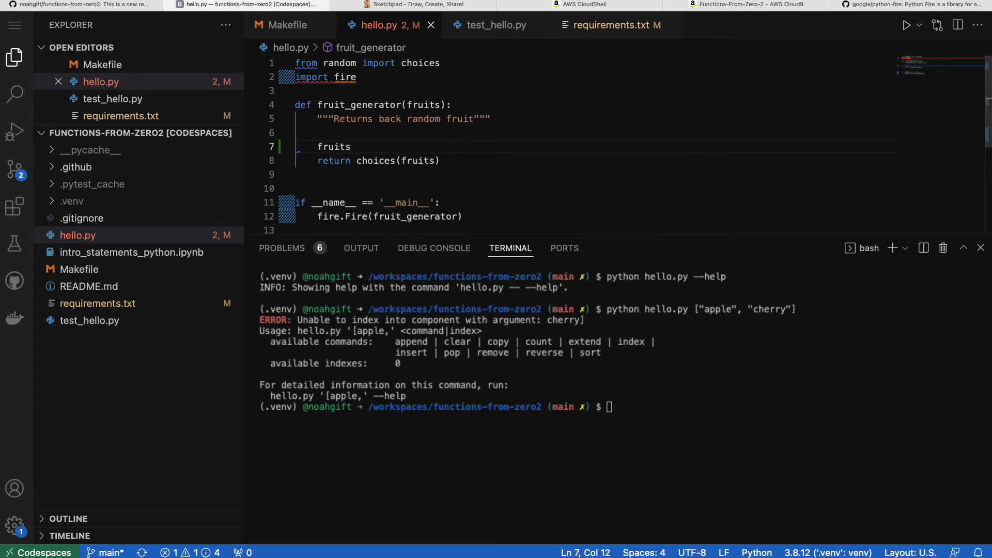
text(= [])
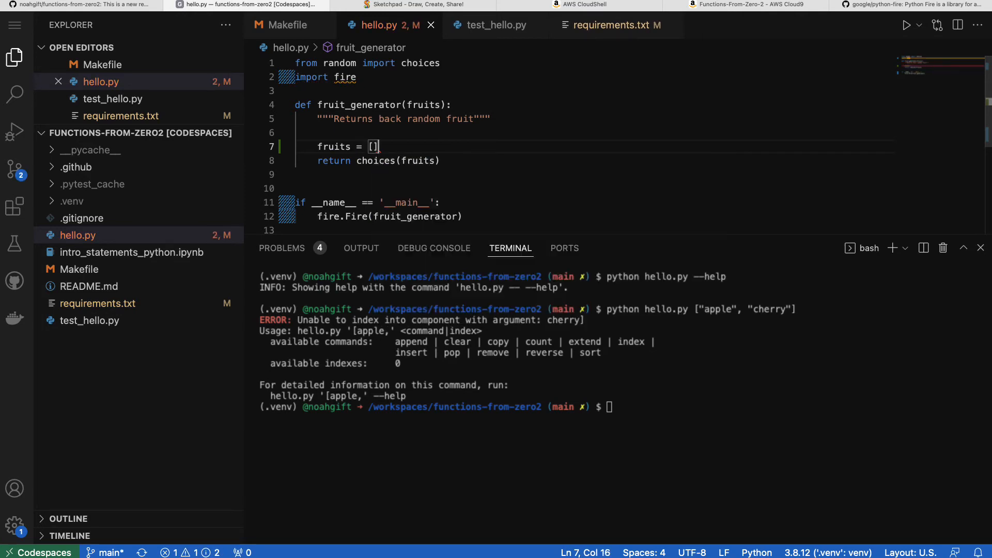
key(Backspace)
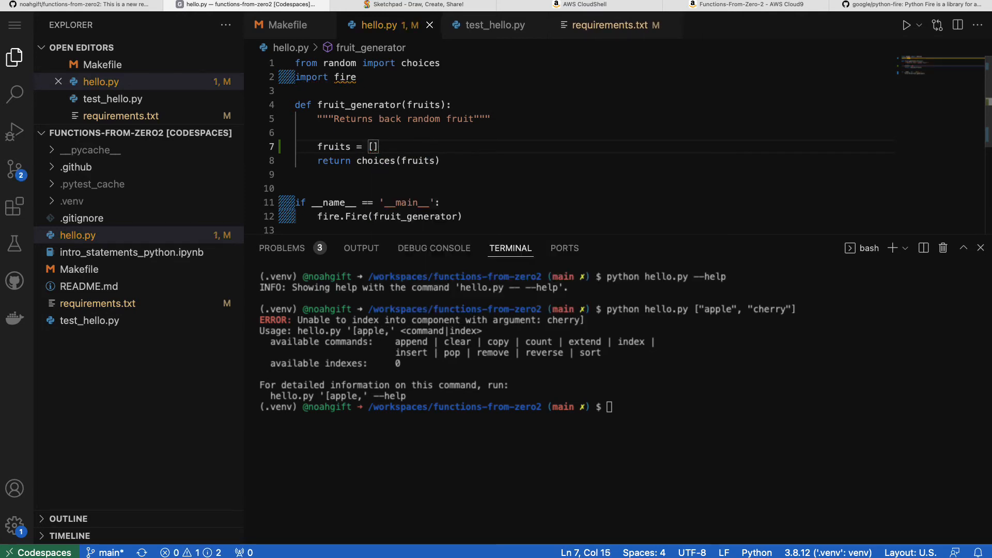
text("a")
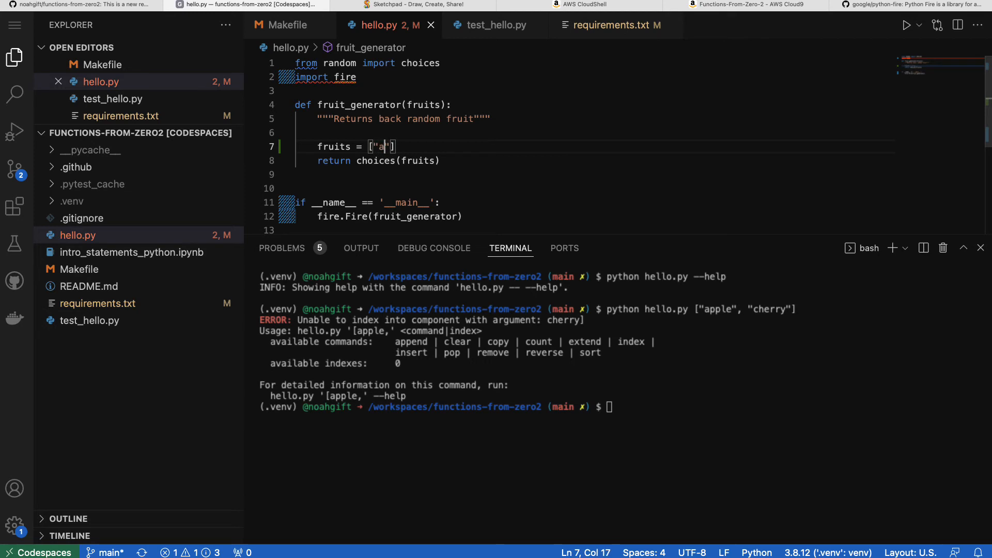
text(pple)
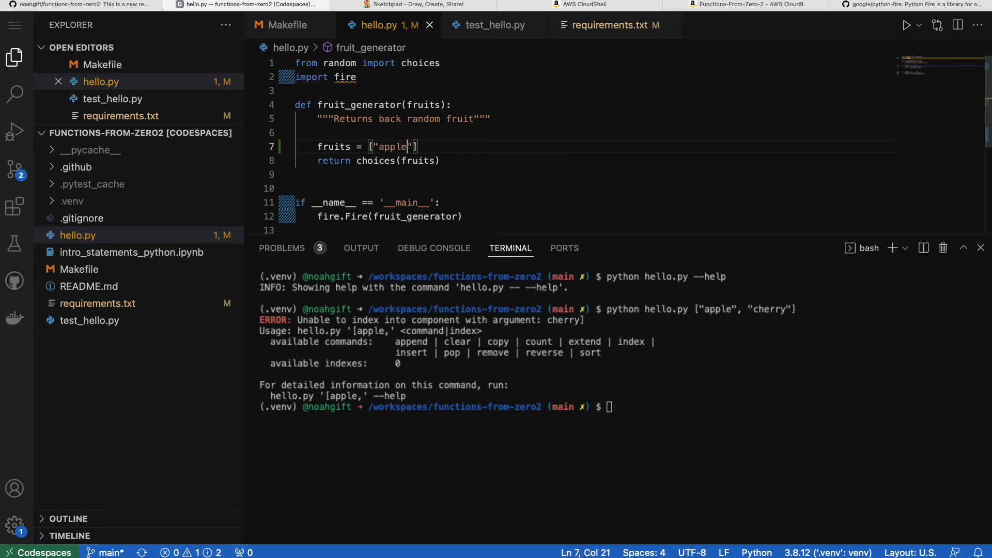
text(, "cherry)
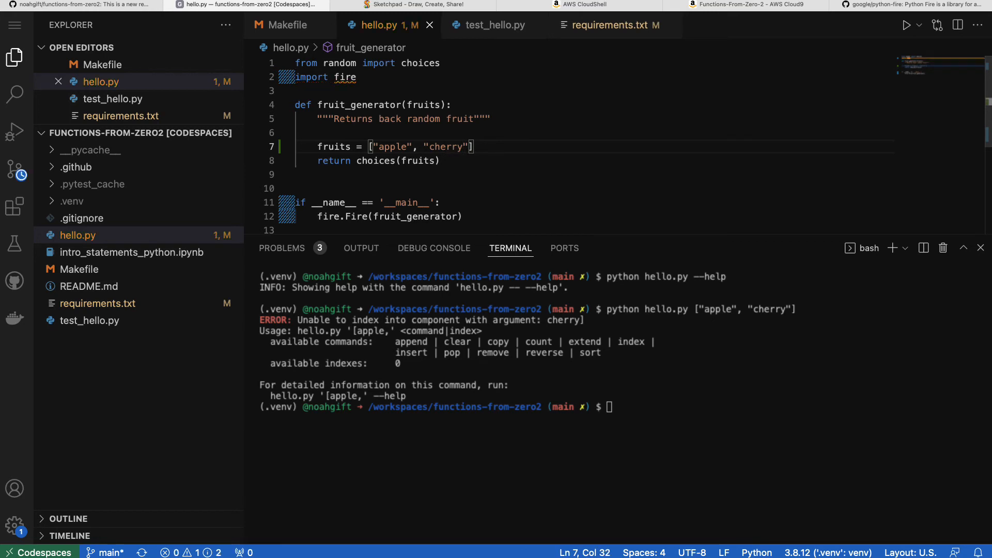
Add fruits.append on a new line below the fruit list.
key(enter)
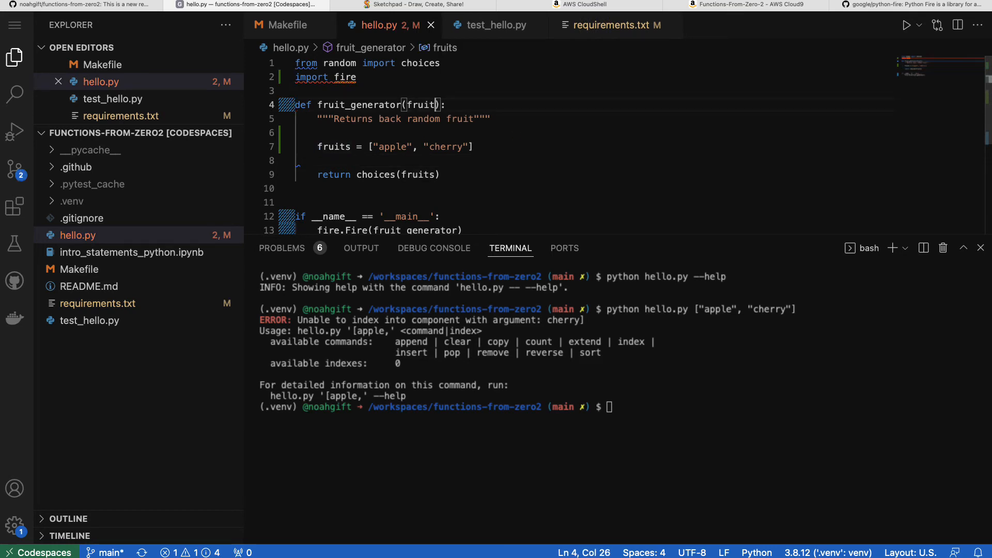
click(298, 160)
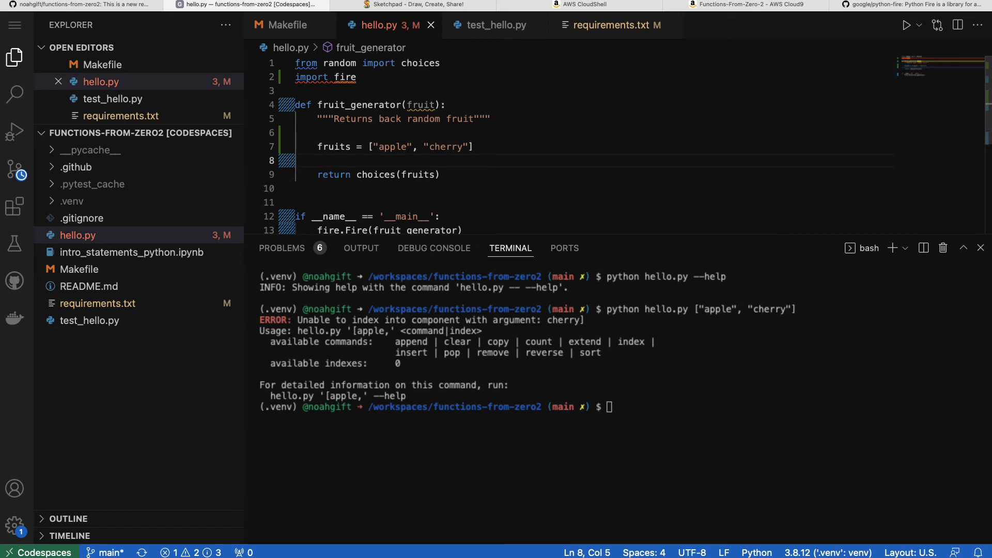
text(fruits.append(fruit)
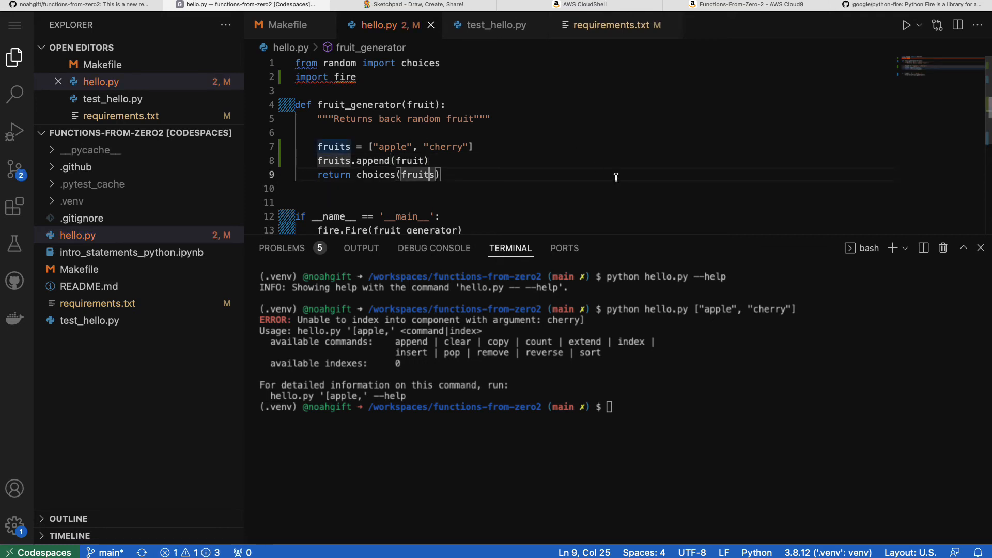
Swap the list argument for "pear" and run hello.py three times: cherry, cherry, apple.
text(python hello.py ["apple", "cherry"])
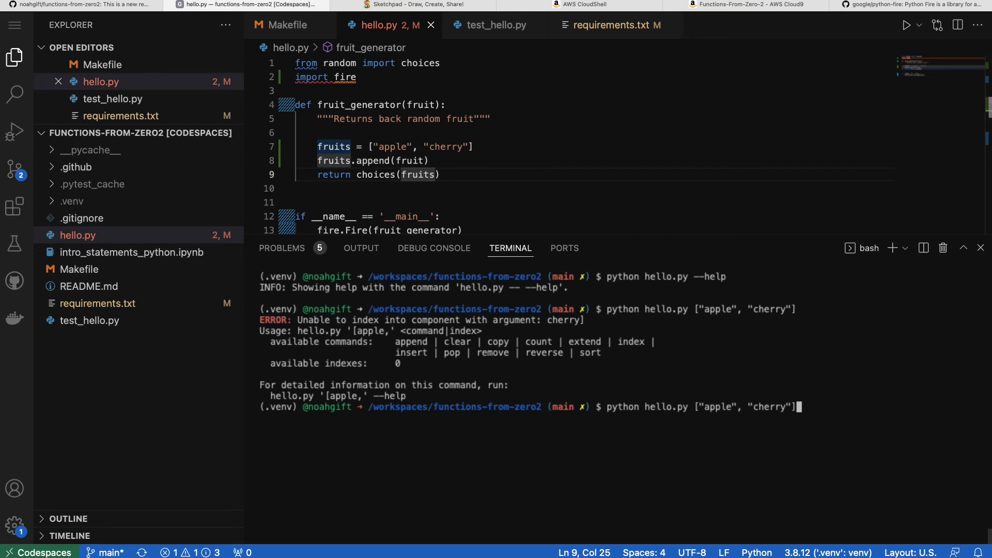
key(Backspace)
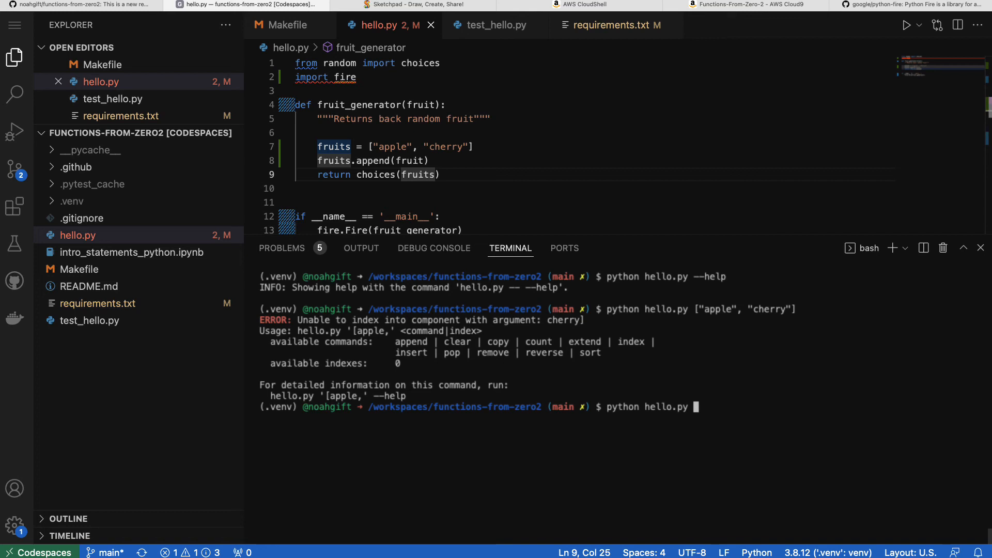
text(Pear)
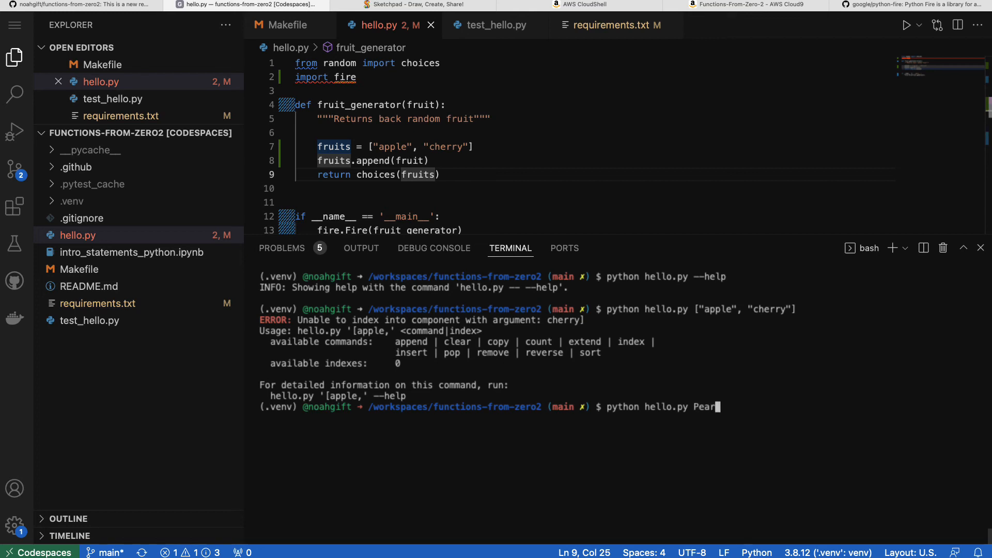
text(")
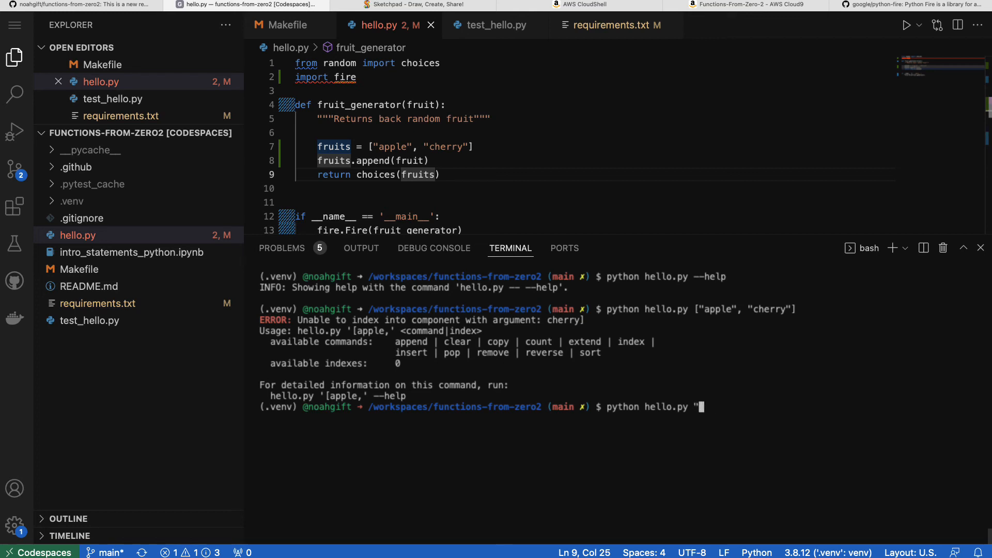
text(pear)
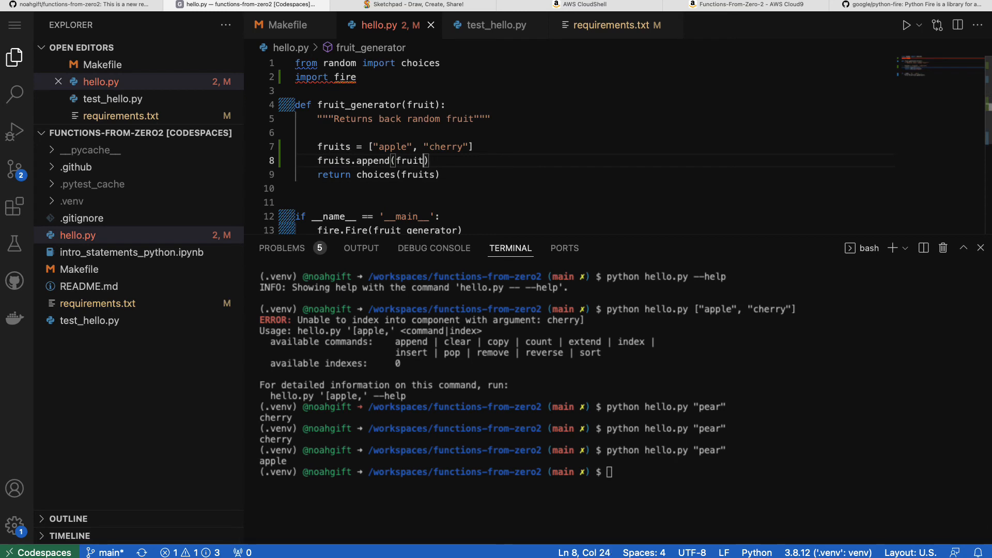
Add print(f"You added this fruit {fruit}") above the return line in fruit_generator.
click(319, 160)
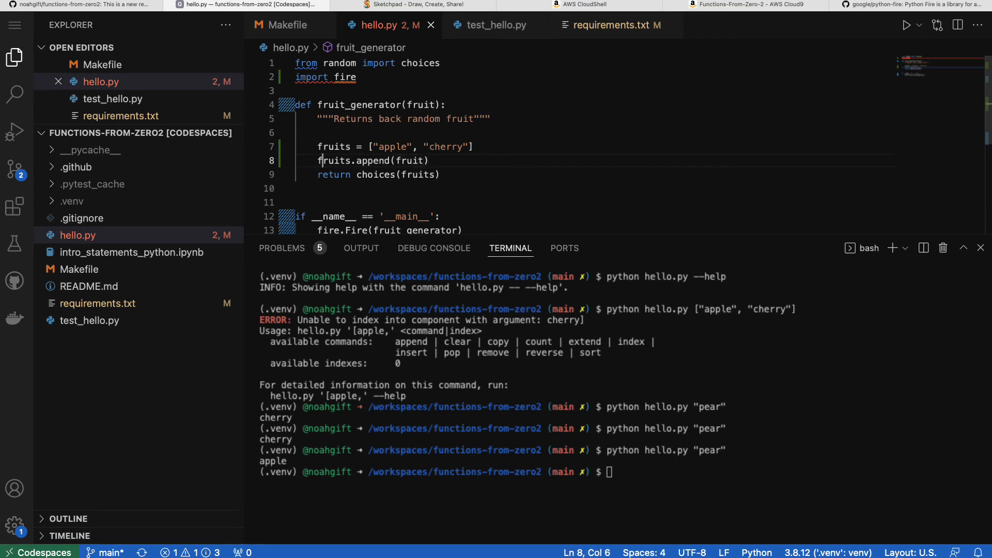
click(318, 175)
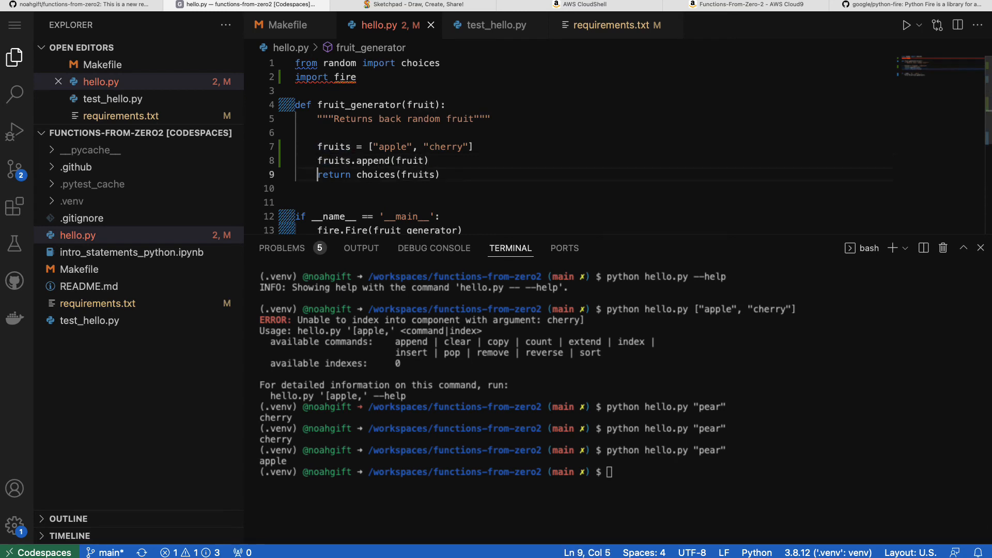
text(p)
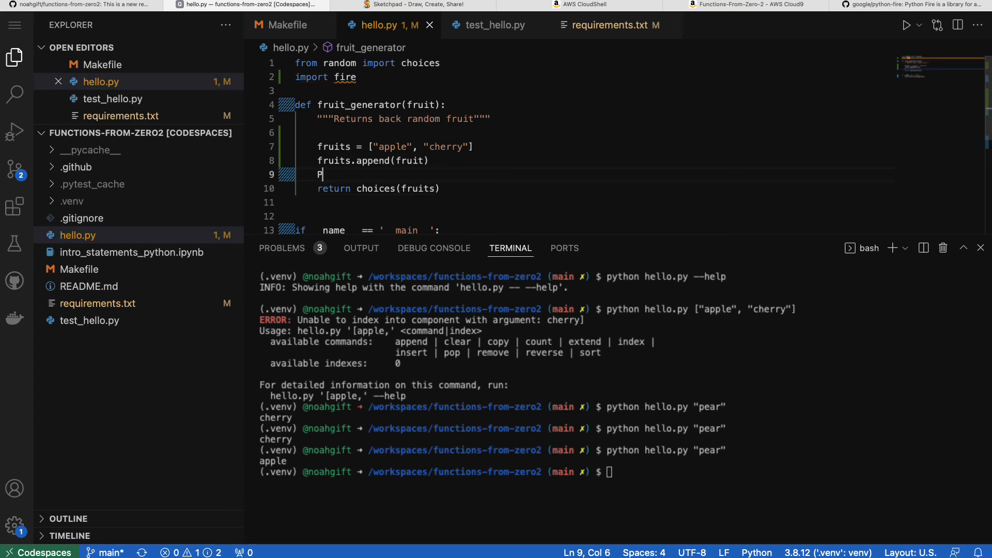
text(rint(""))
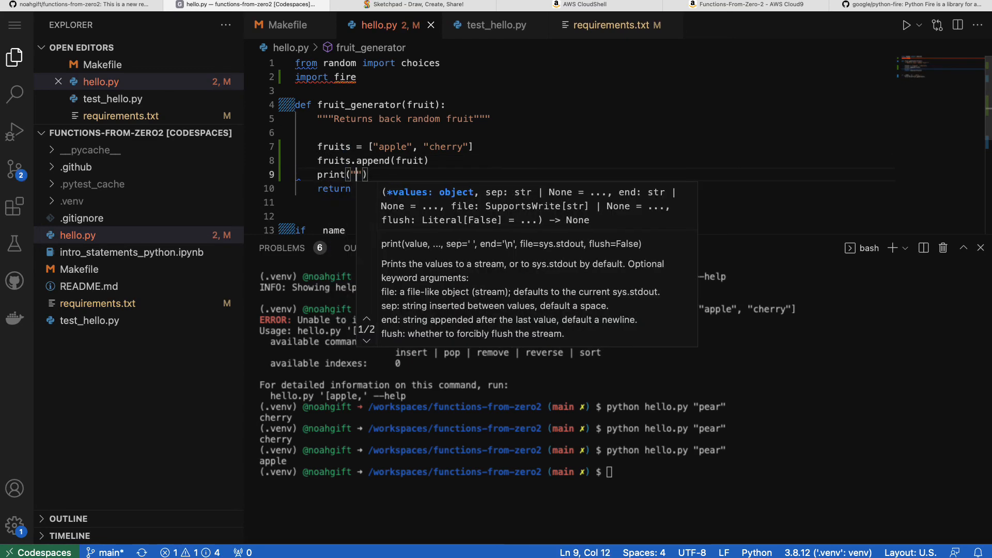
text(f"Select)
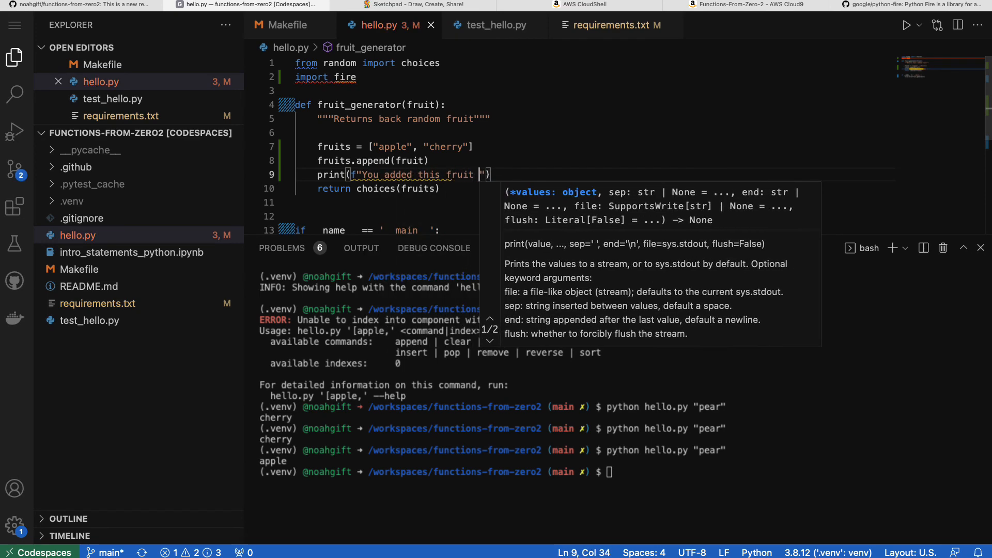
text({fruit)
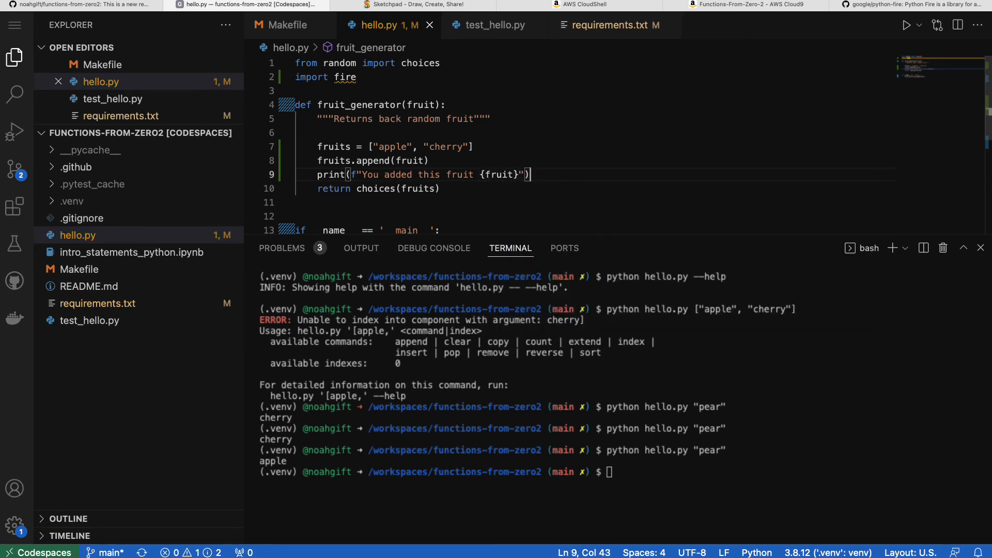
Add print(f"Randomly selecting from all fruits {fruits}") before the return.
text(print())
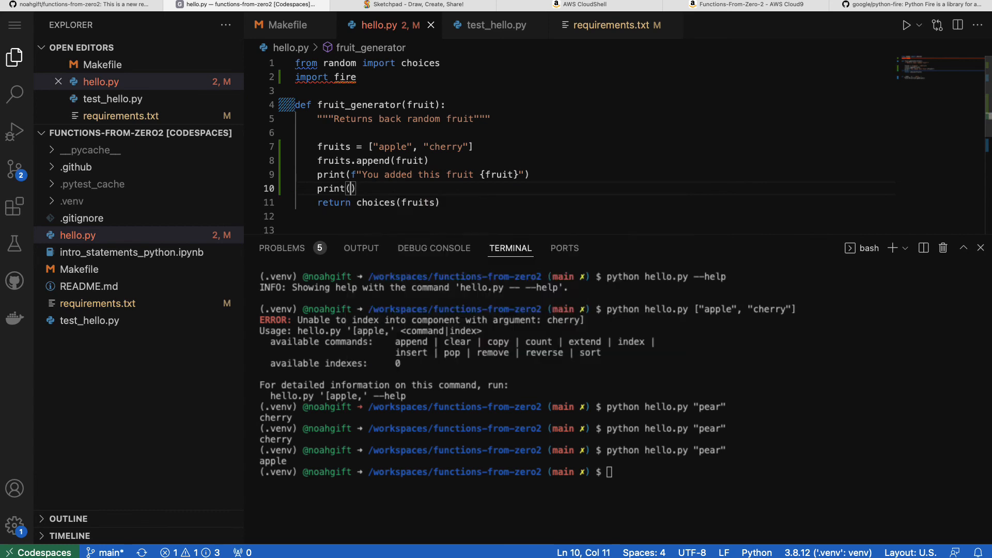
text(f"Ran")
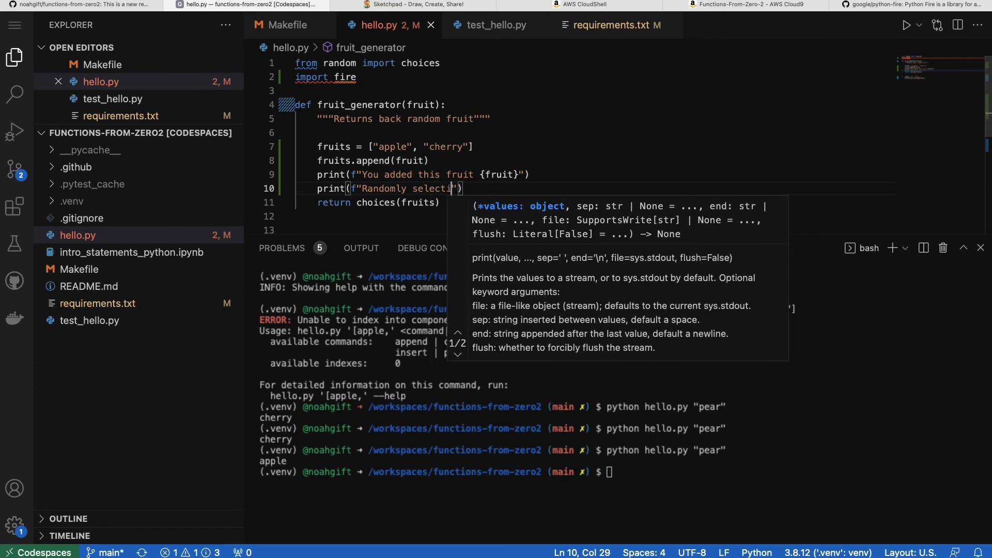
text(ng from all)
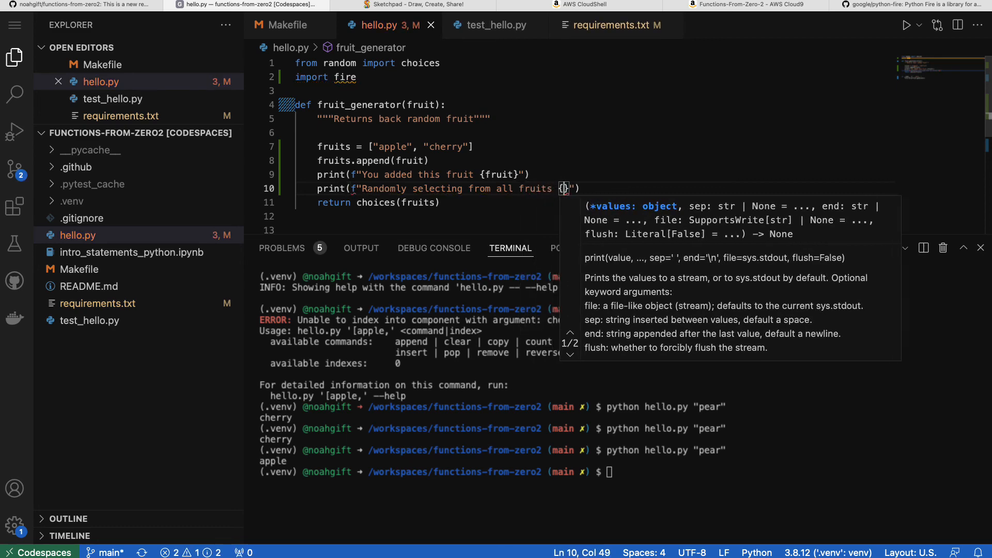
text(fruits)
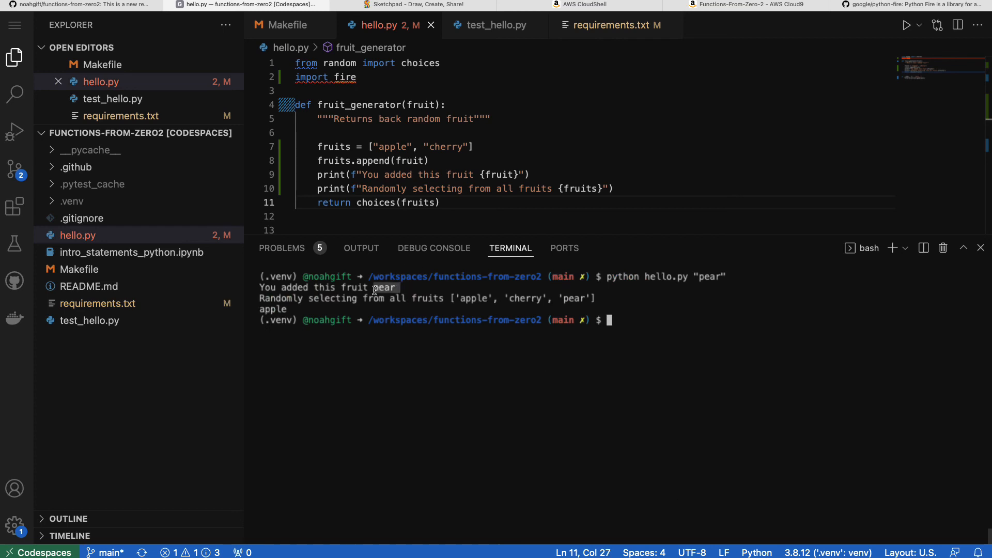
mouse_move(310, 290)
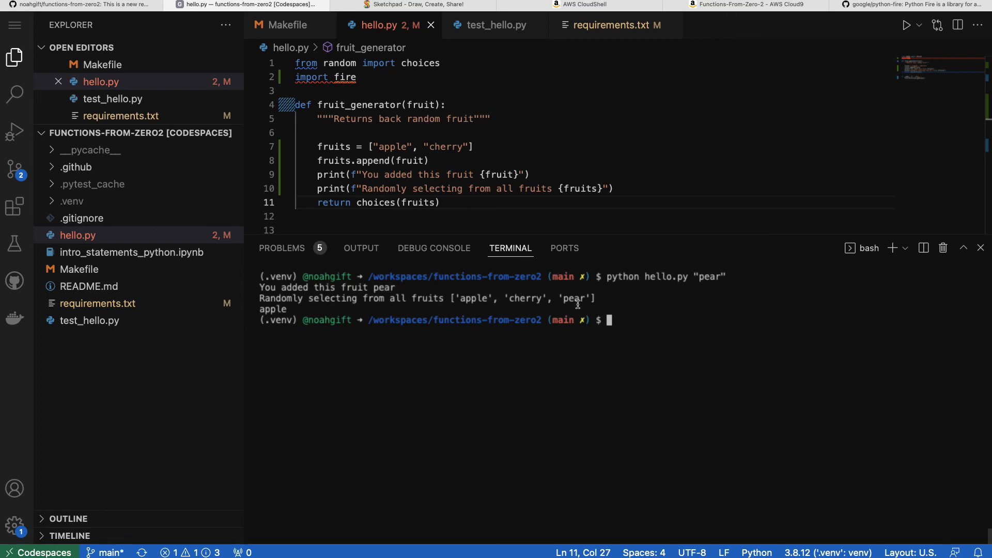
mouse_move(564, 158)
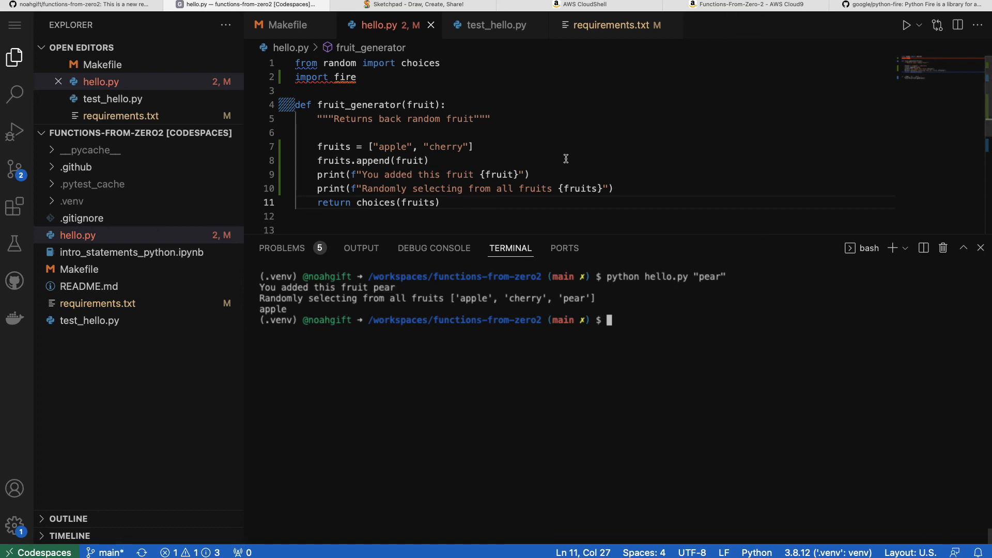